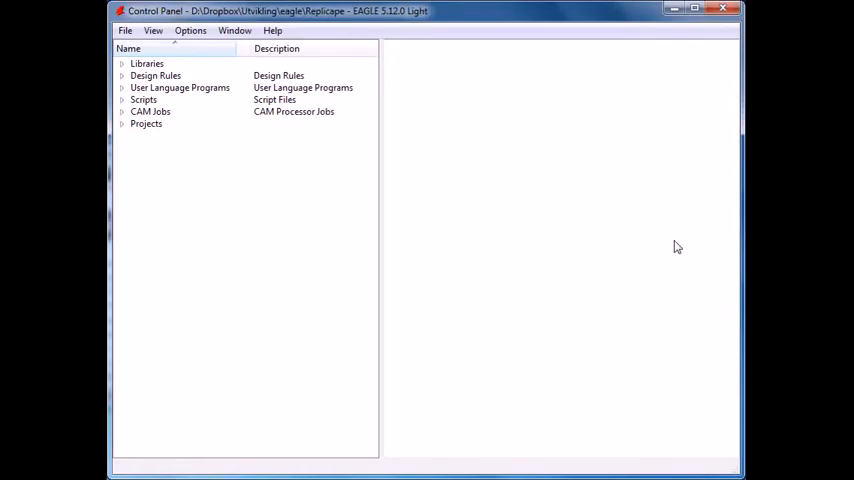
mouse_move(569, 211)
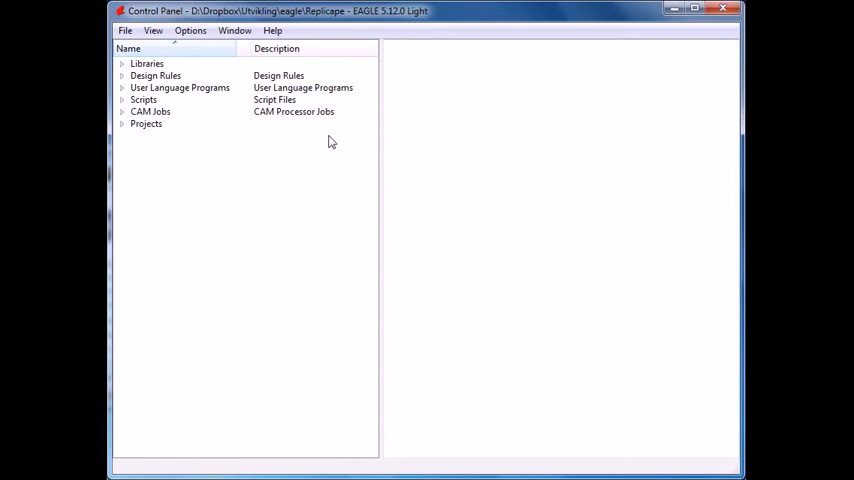
mouse_move(204, 62)
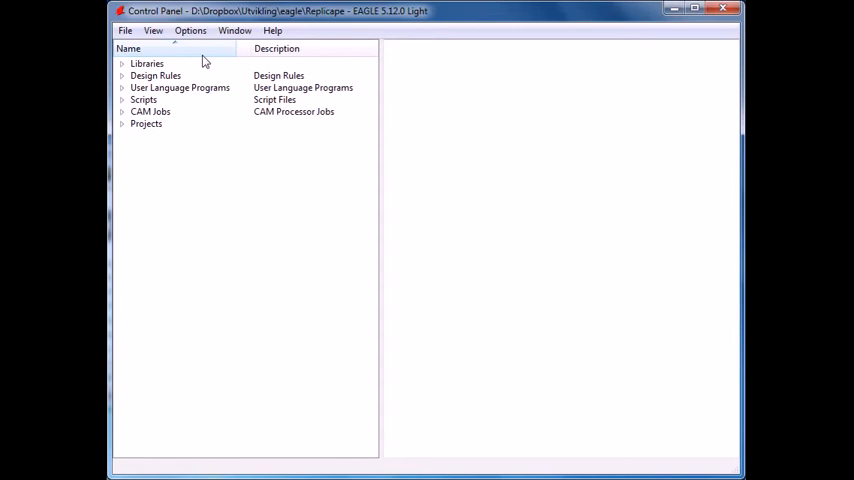
mouse_move(197, 57)
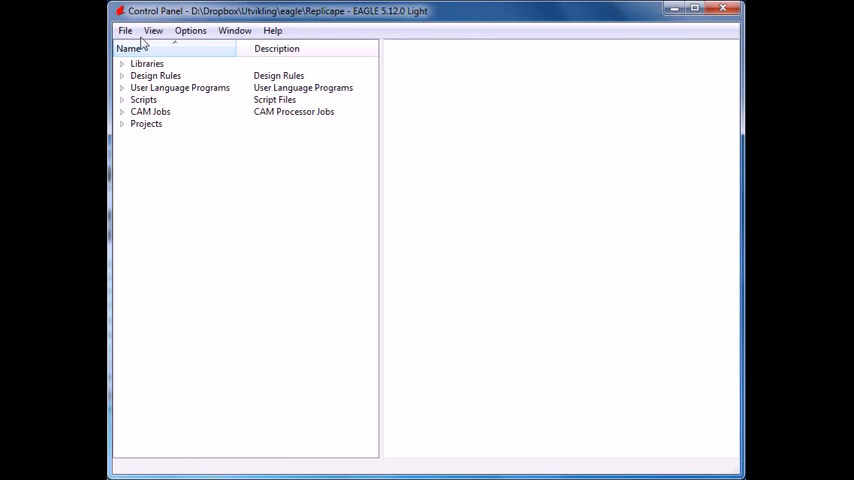
Create a new empty EAGLE project named MyNewProject.
click(125, 30)
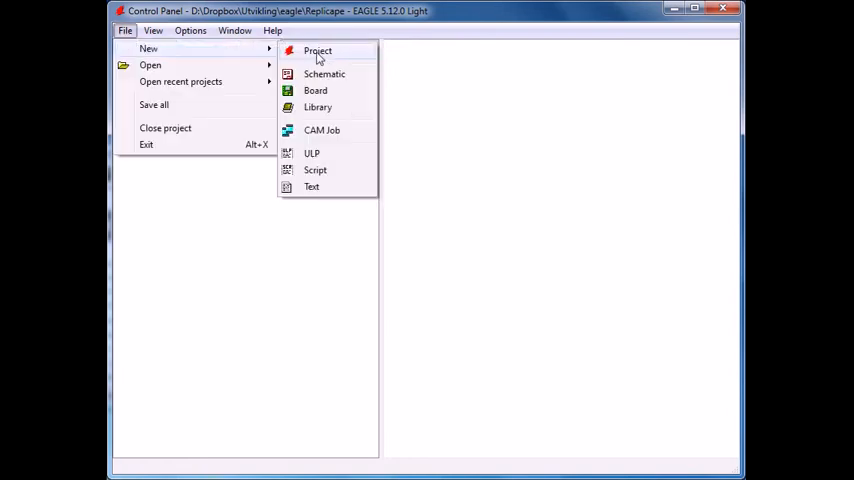
mouse_move(340, 56)
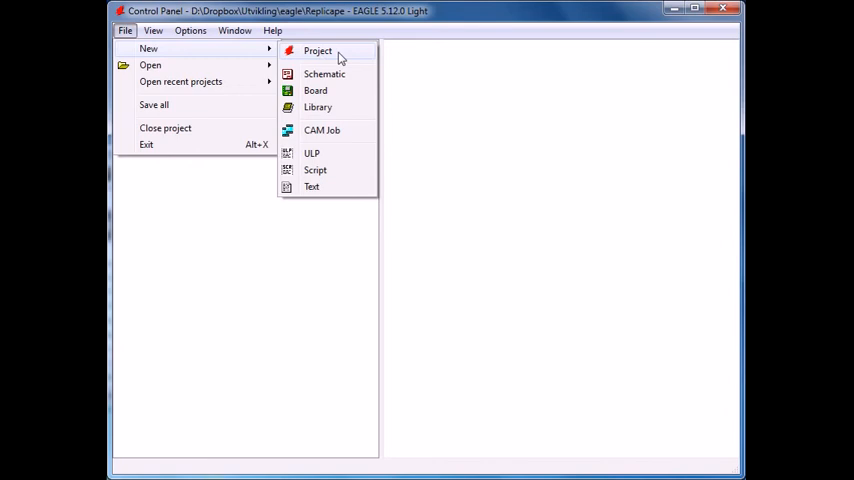
click(317, 51)
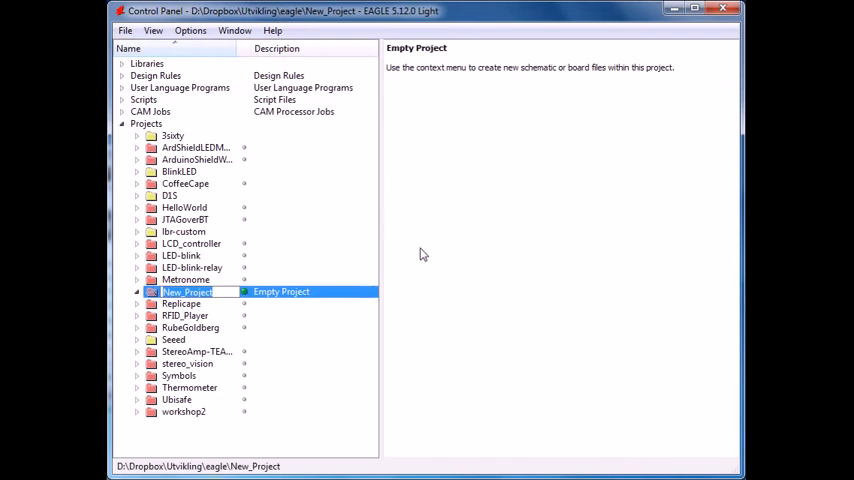
text(M)
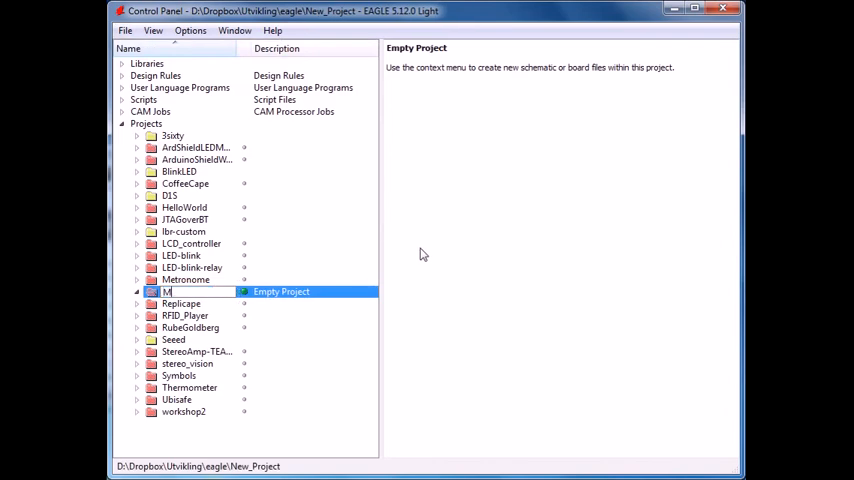
text(yNewP)
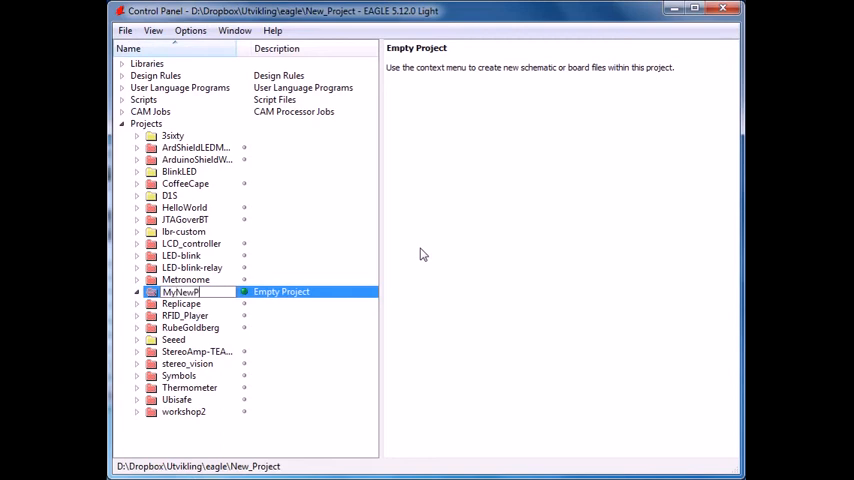
text(roject)
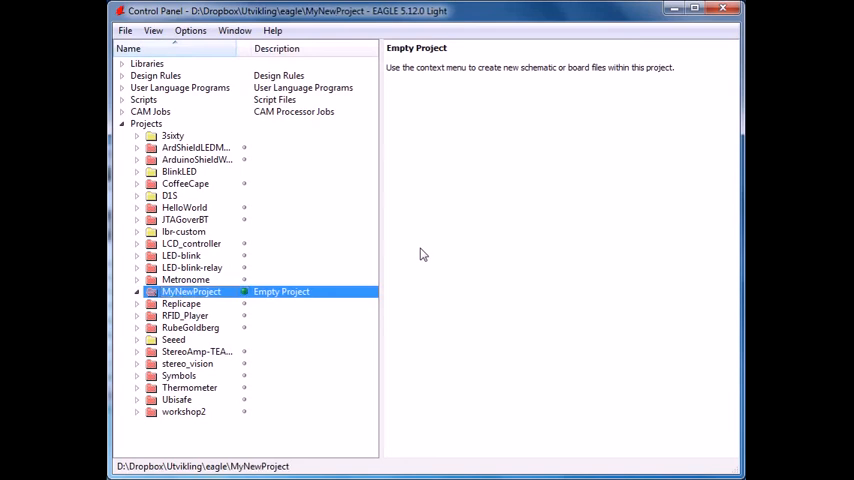
mouse_move(452, 307)
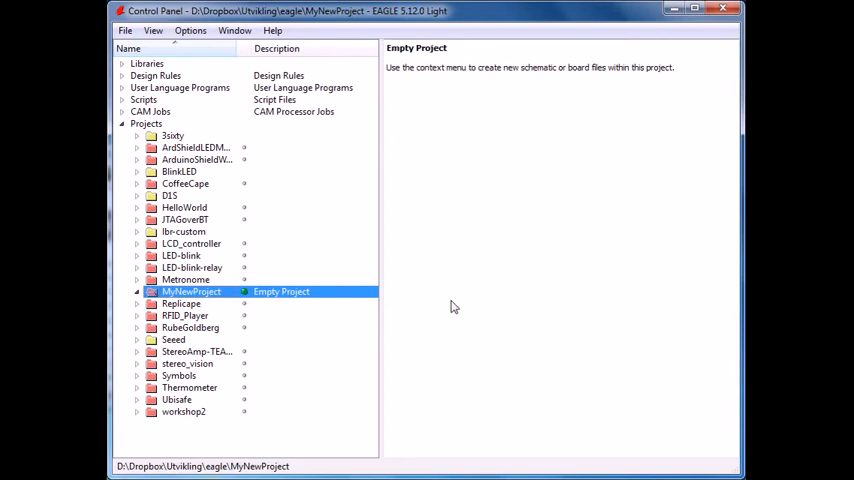
mouse_move(366, 216)
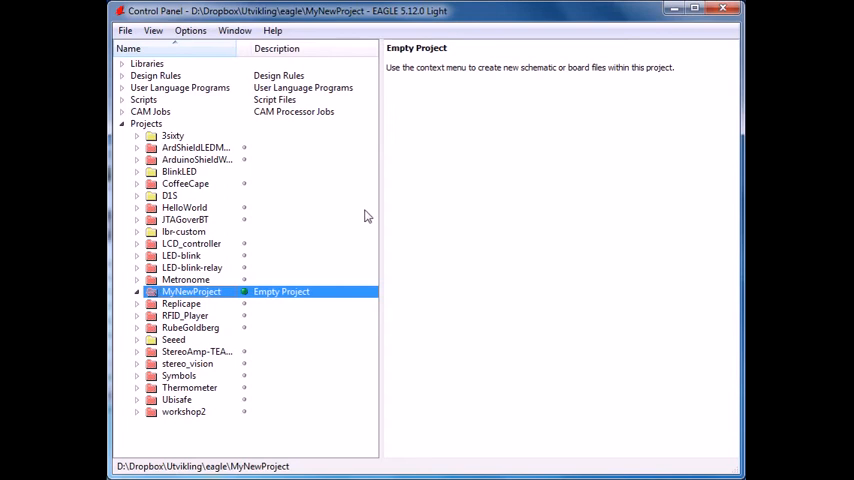
mouse_move(291, 167)
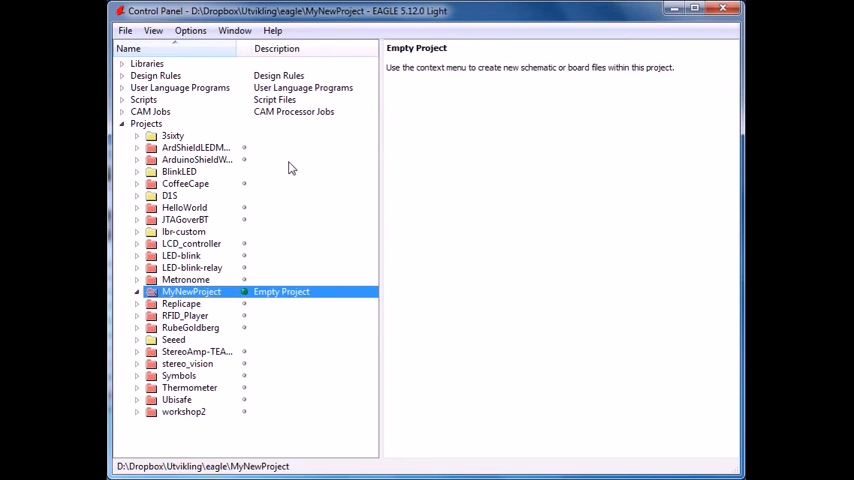
click(190, 30)
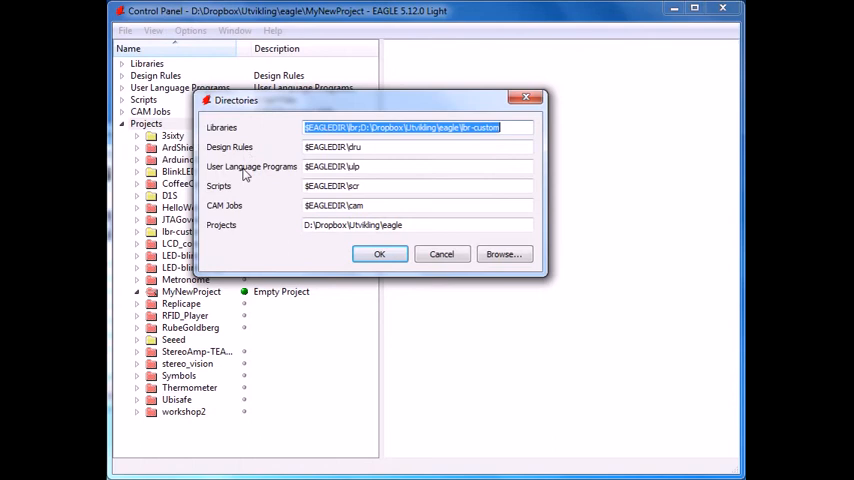
mouse_move(230, 210)
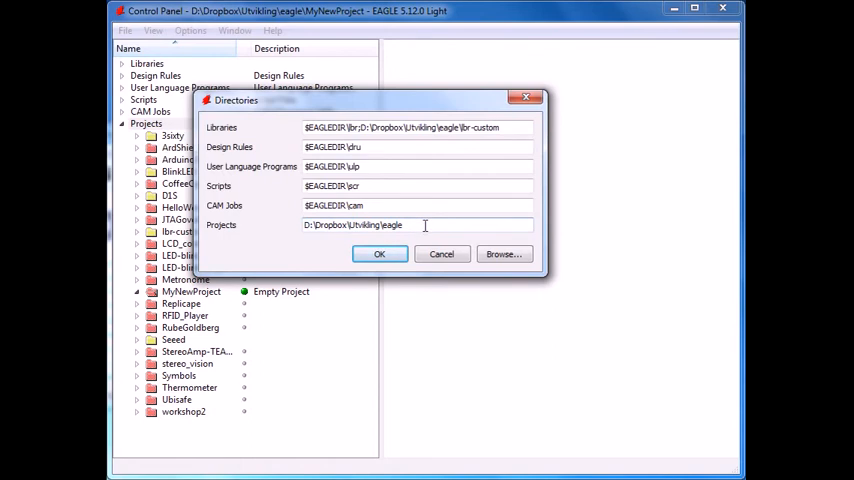
double_click(324, 225)
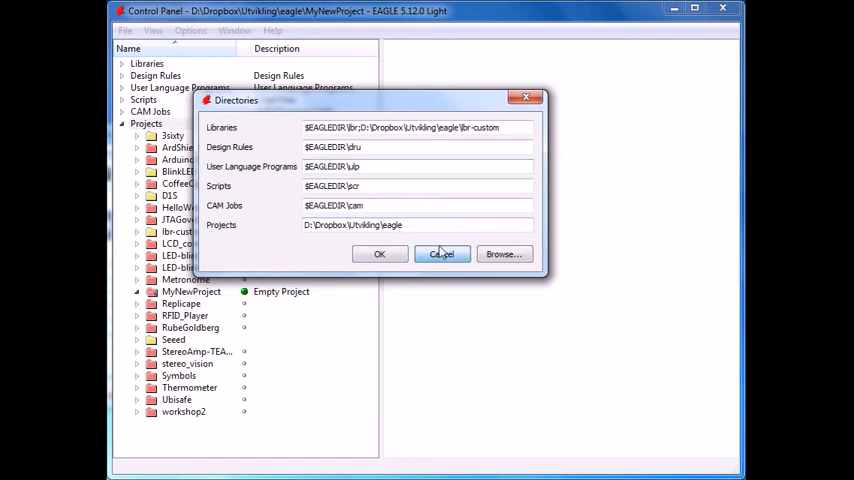
click(441, 253)
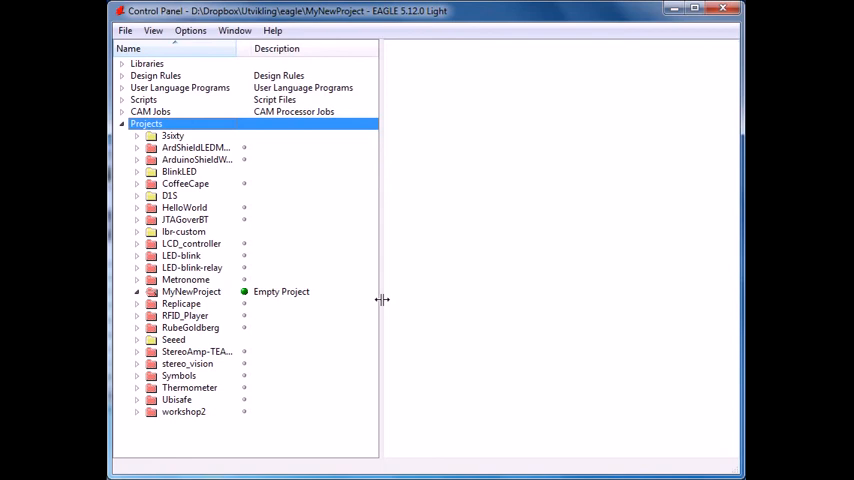
Add a blank schematic, untitled.sch, to the MyNewProject project.
click(190, 291)
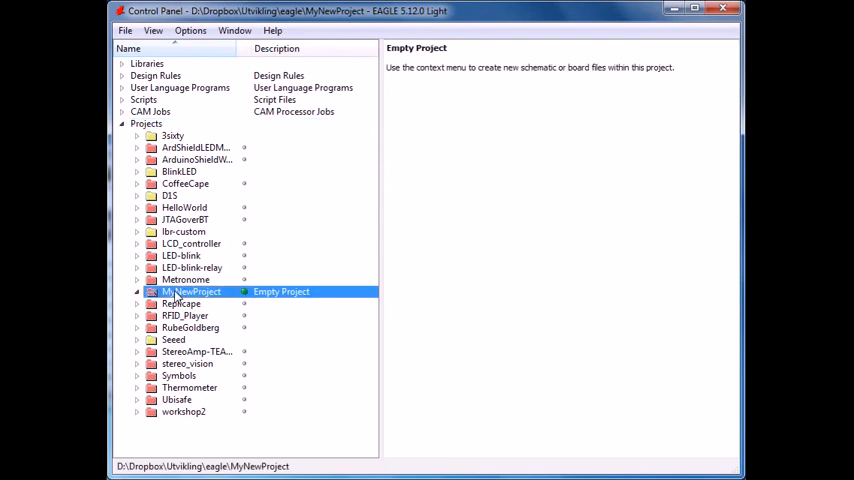
right_click(190, 291)
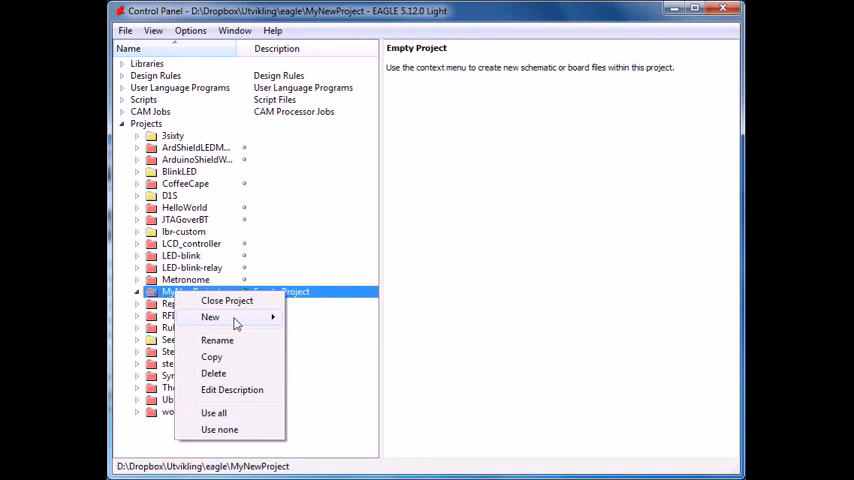
mouse_move(228, 317)
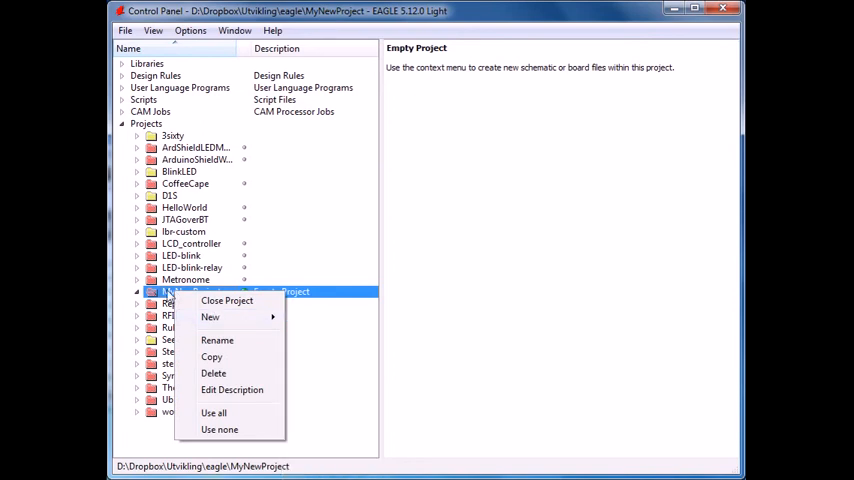
mouse_move(210, 317)
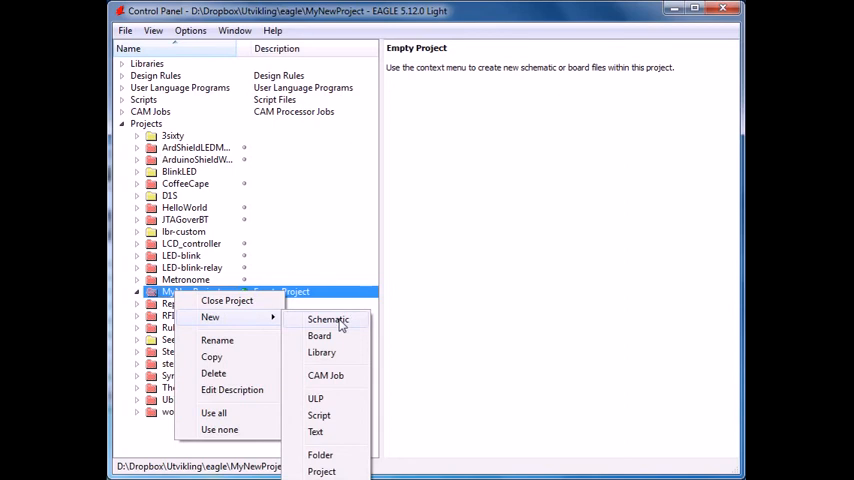
click(328, 319)
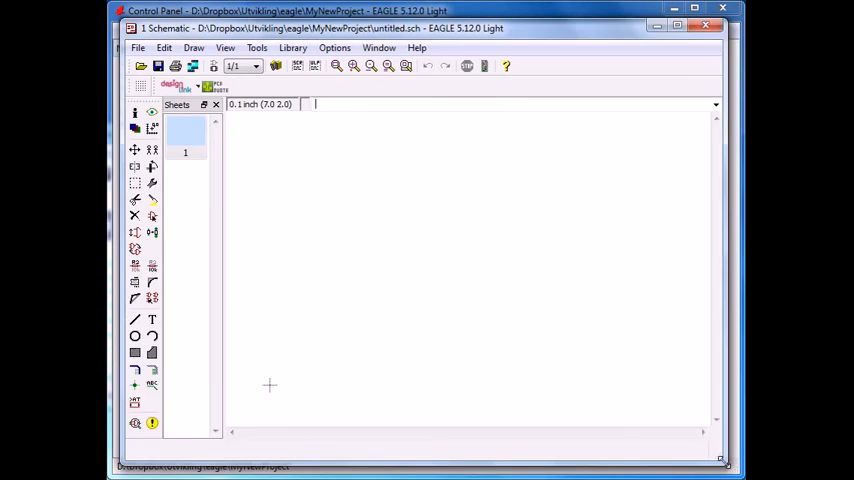
mouse_move(504, 320)
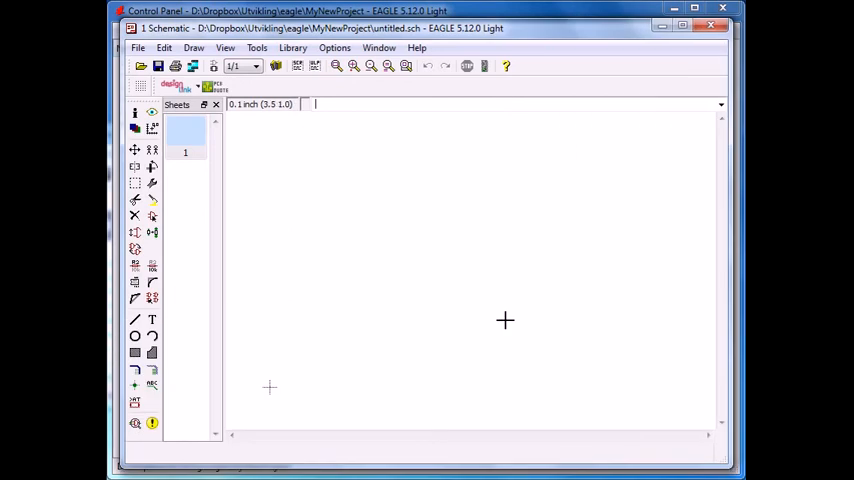
mouse_move(488, 297)
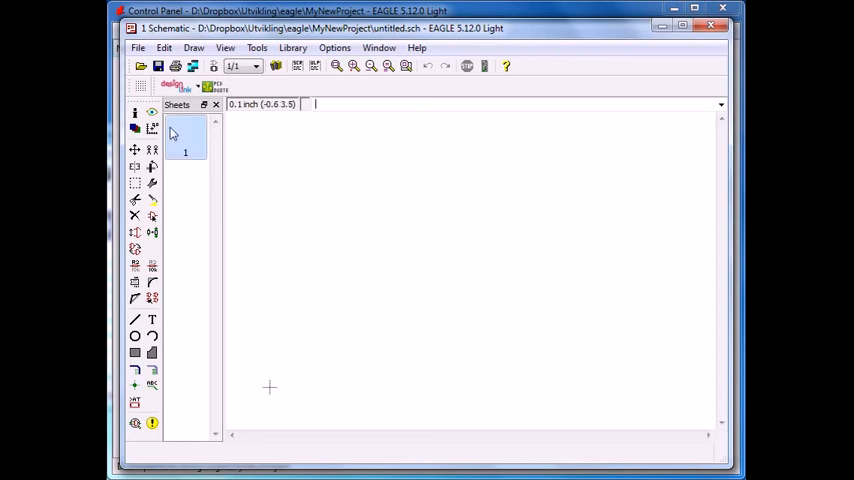
mouse_move(152, 128)
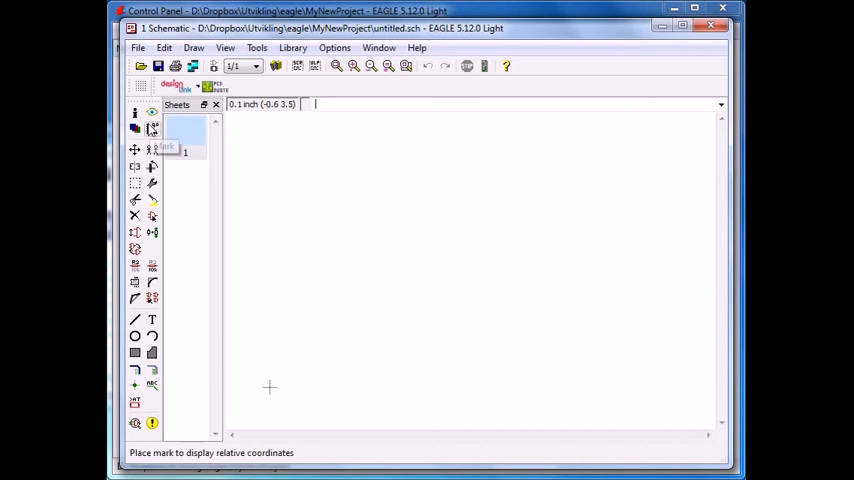
mouse_move(135, 131)
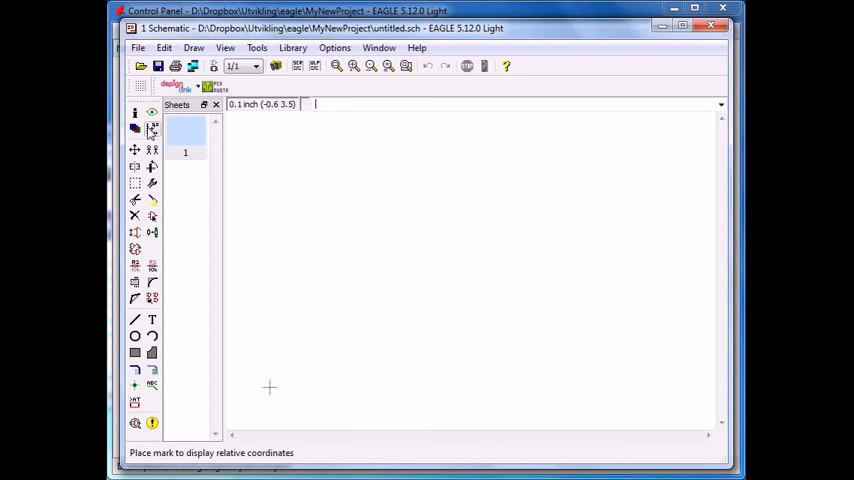
mouse_move(197, 205)
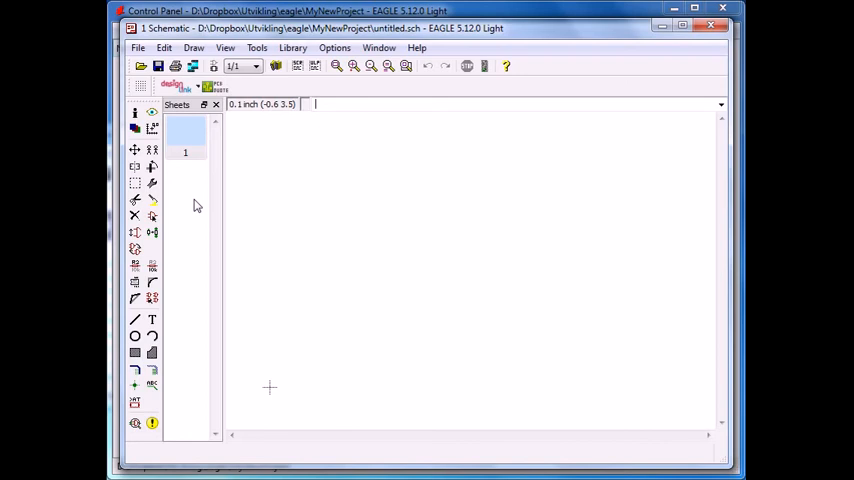
mouse_move(201, 263)
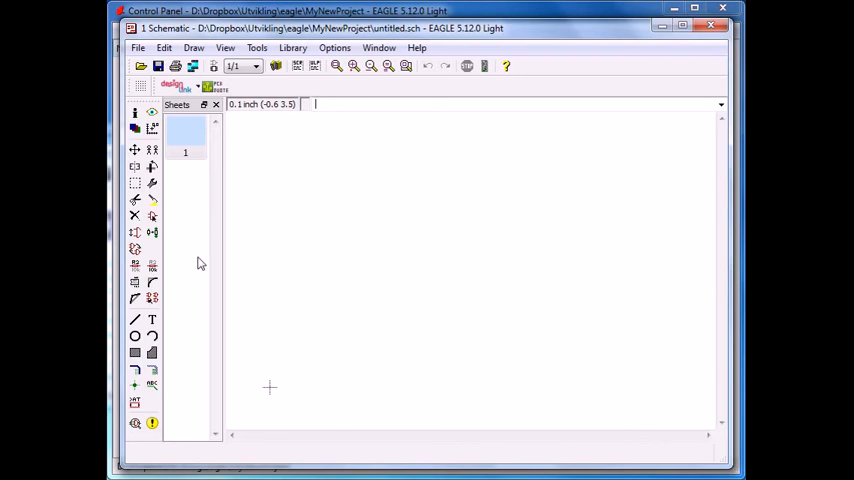
mouse_move(190, 283)
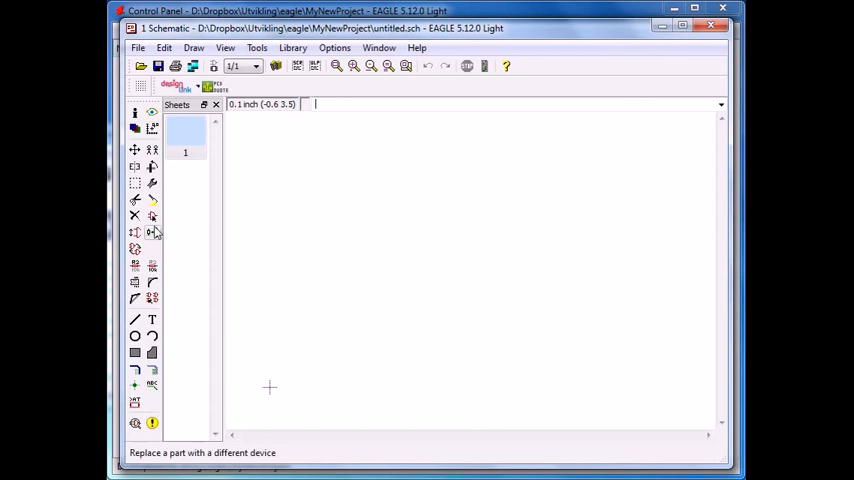
mouse_move(152, 218)
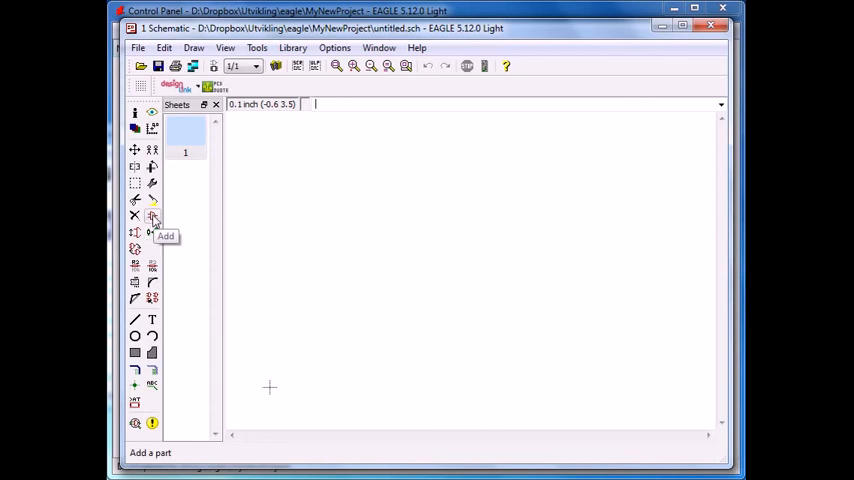
click(152, 217)
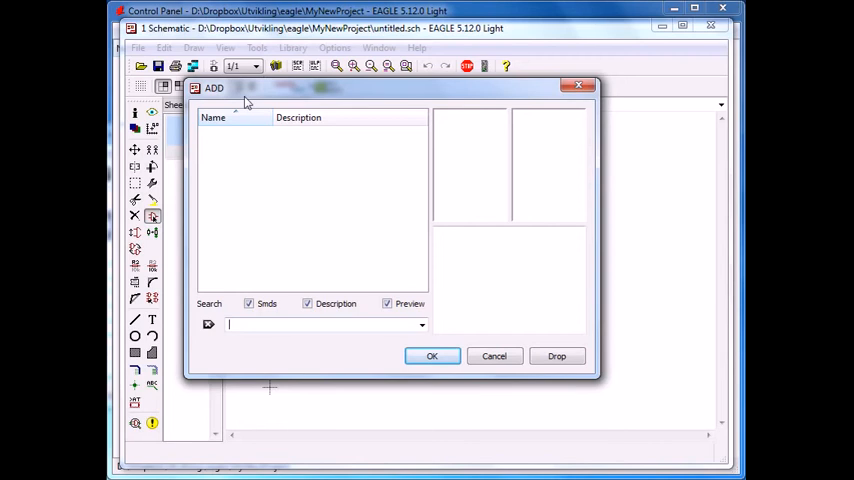
mouse_move(458, 250)
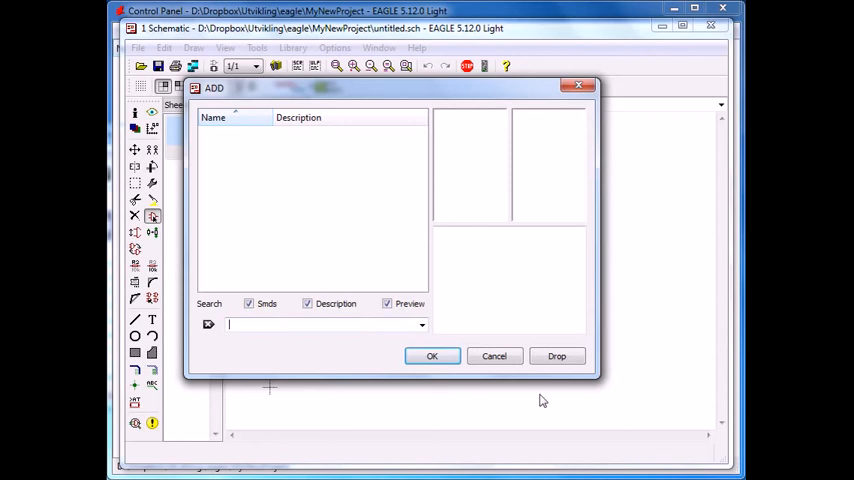
click(493, 356)
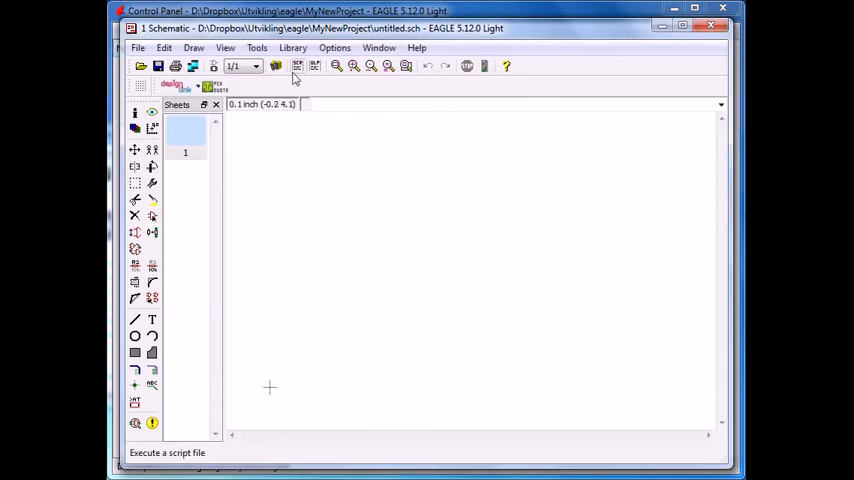
Load every .lbr library from EAGLE's lbr folder via Library > Use.
click(292, 47)
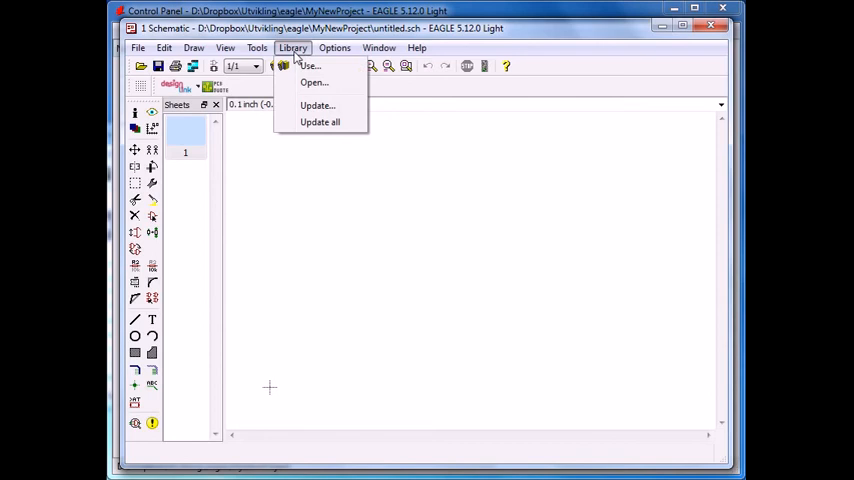
click(310, 65)
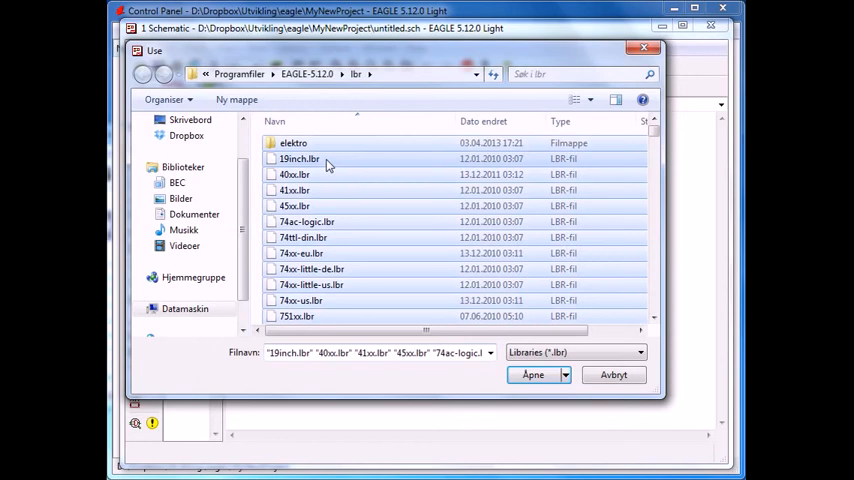
scroll(down, 3)
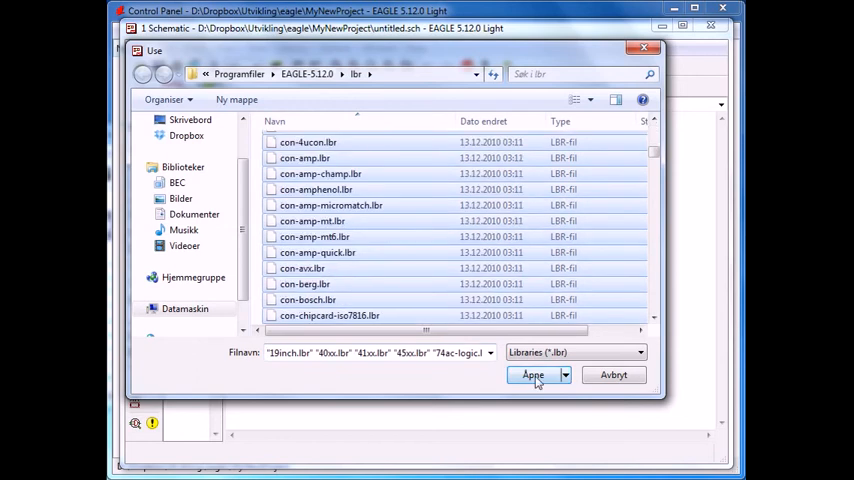
click(533, 374)
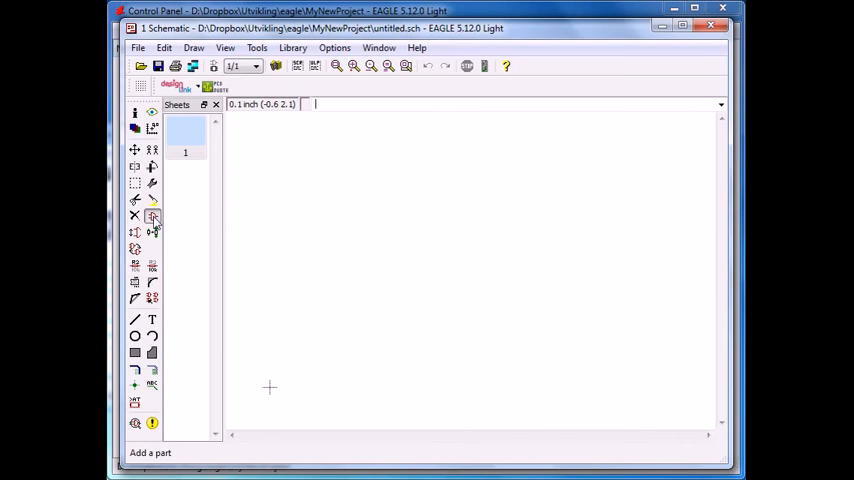
Search 'resi', choose R-EU_0204/2V, and place resistors in a row on the sheet.
click(152, 217)
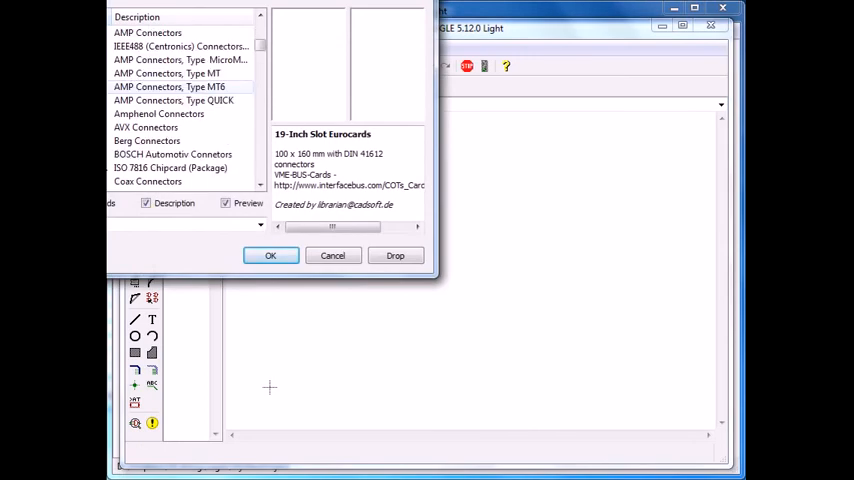
scroll(down, 3)
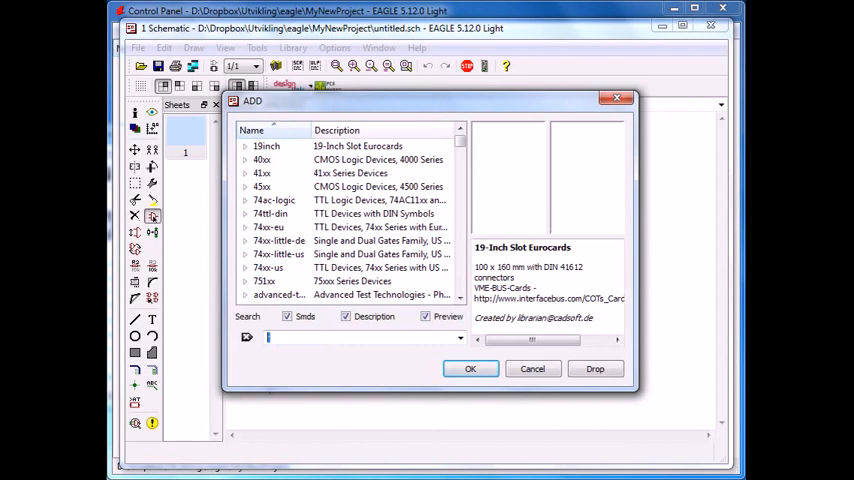
text(resistor)
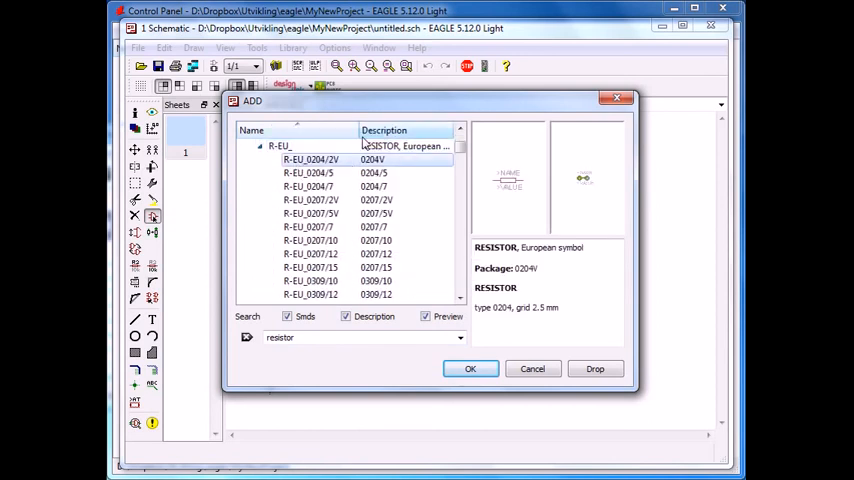
click(470, 368)
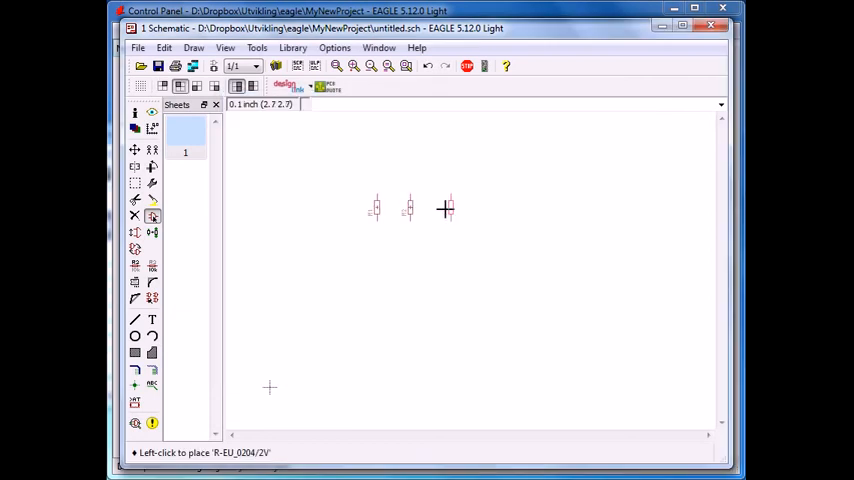
click(445, 208)
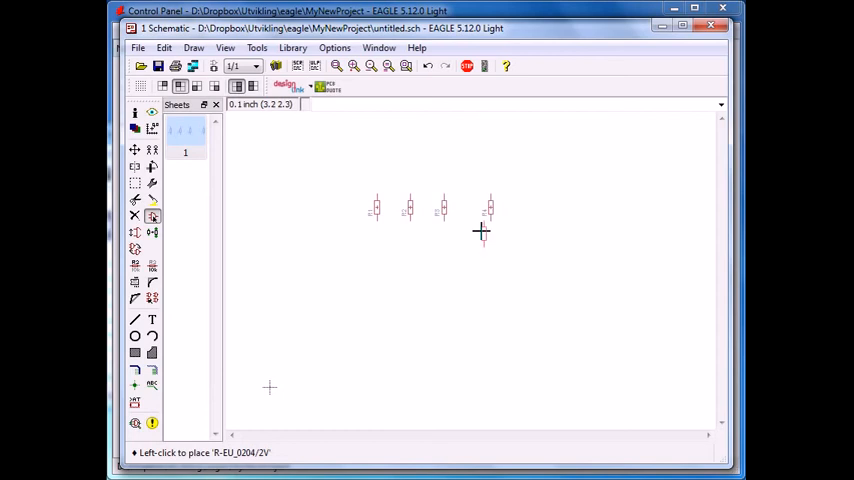
mouse_move(360, 253)
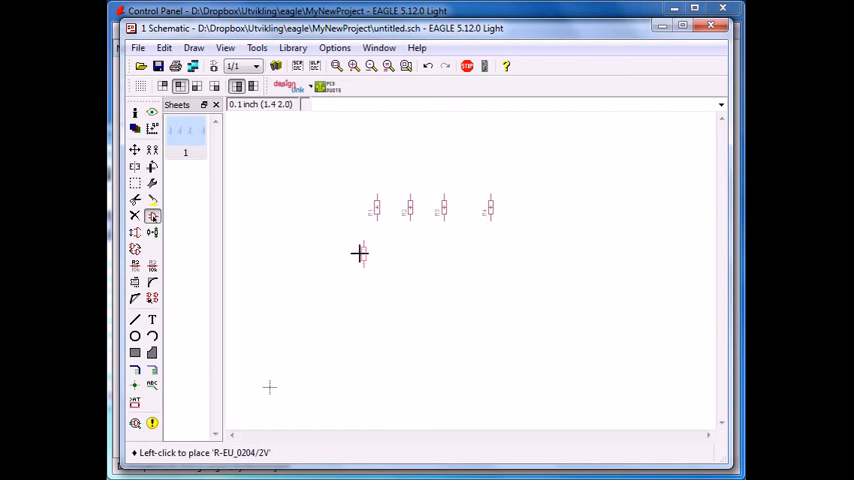
mouse_move(492, 280)
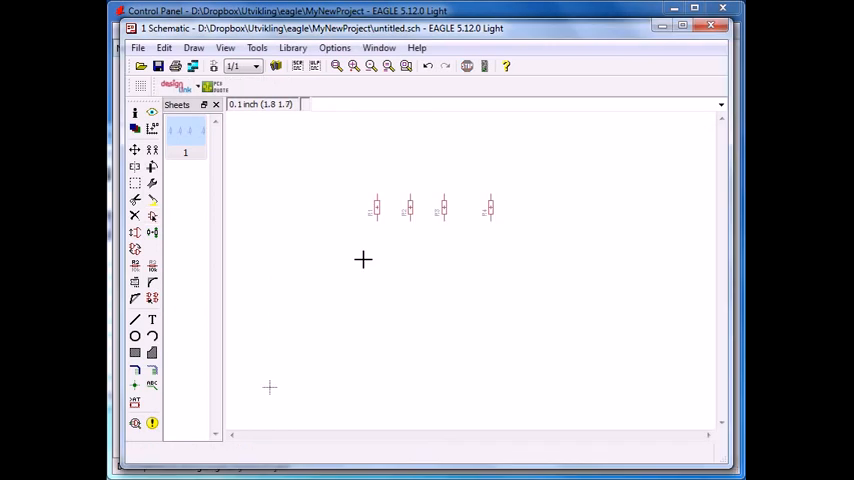
mouse_move(305, 173)
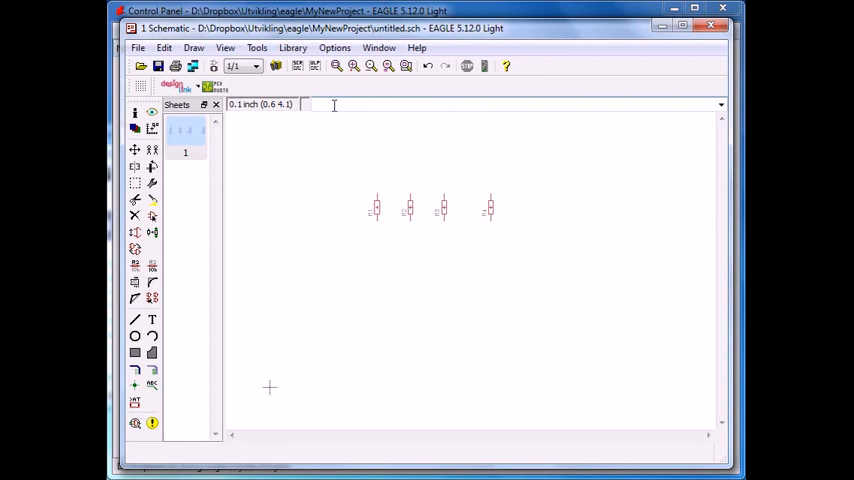
click(135, 150)
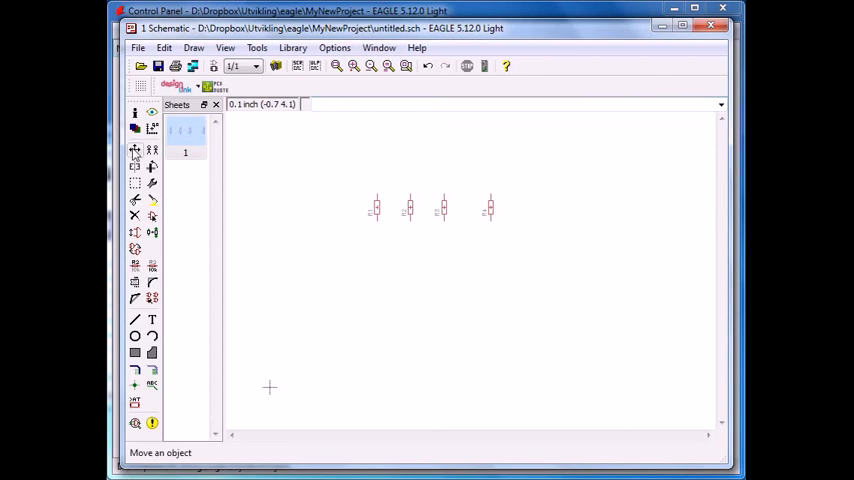
mouse_move(135, 150)
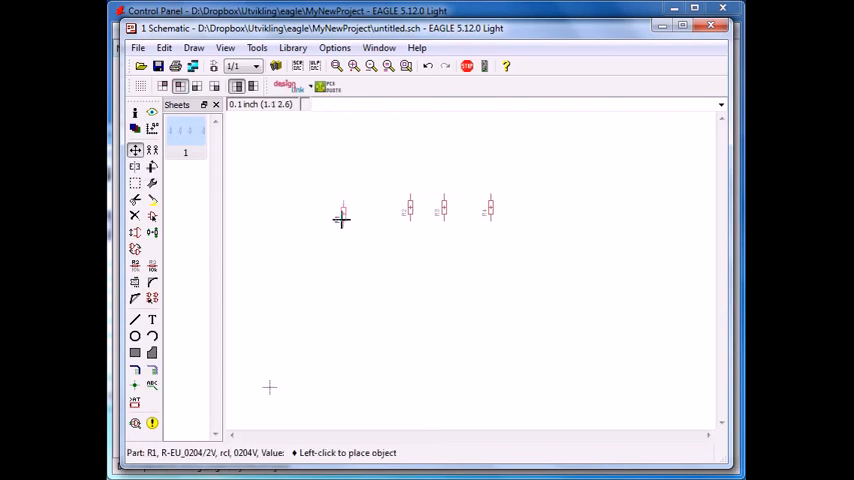
click(341, 219)
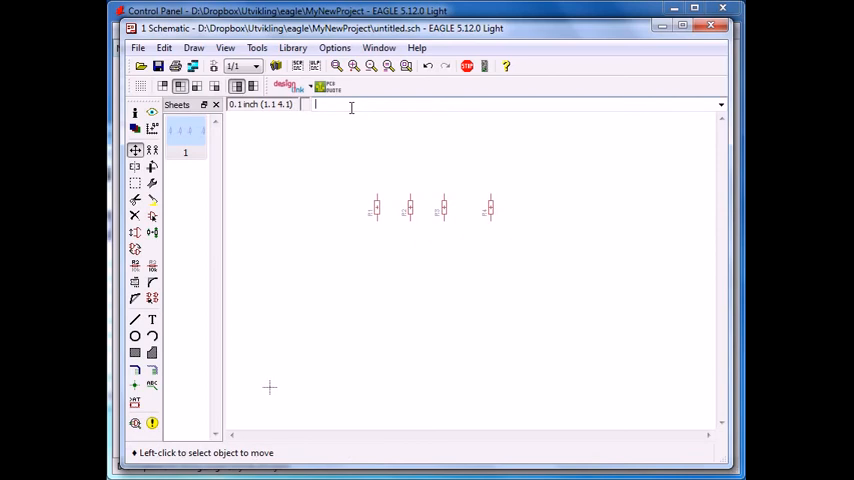
text(mo)
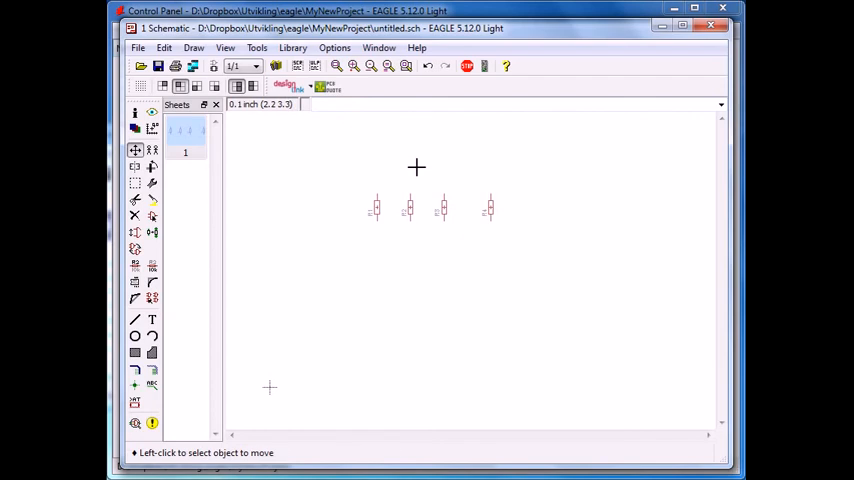
mouse_move(326, 162)
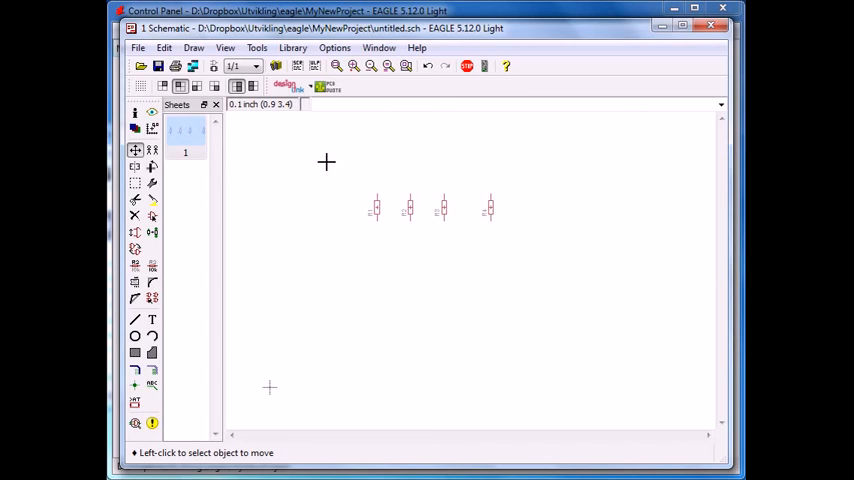
mouse_move(348, 201)
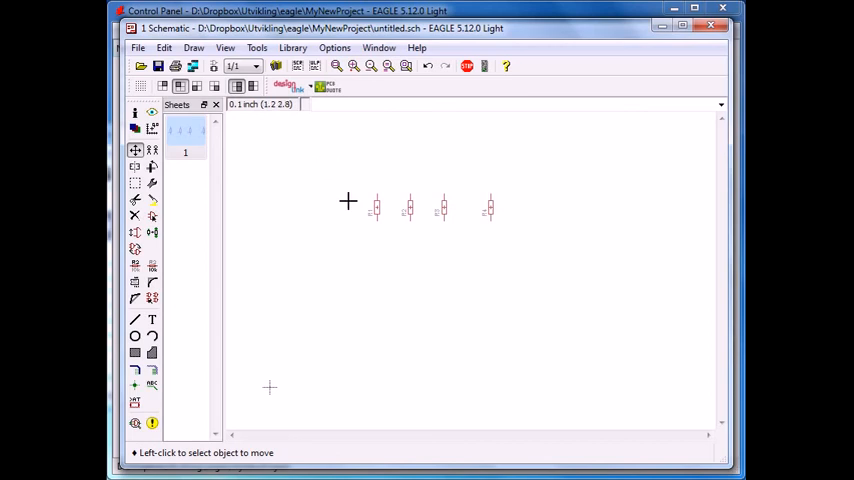
mouse_move(338, 211)
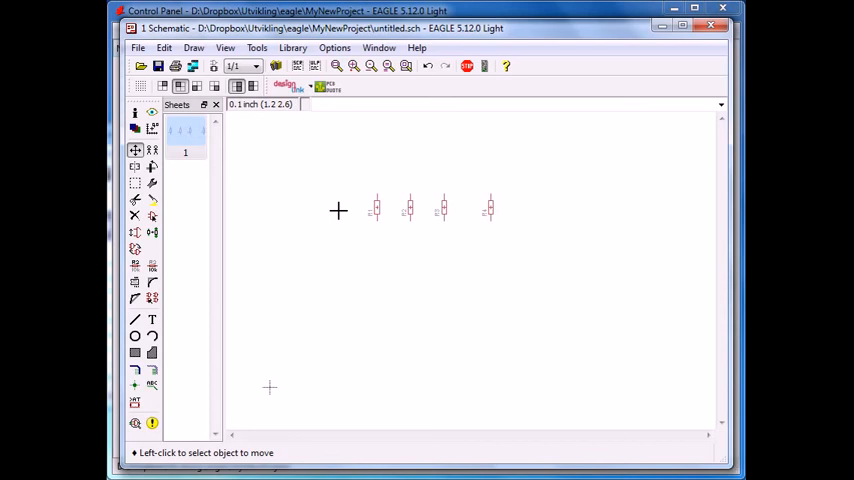
mouse_move(166, 180)
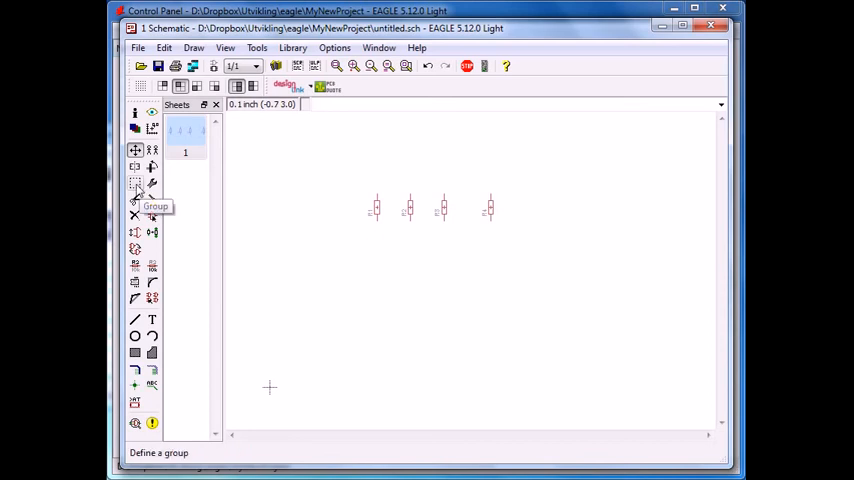
click(135, 183)
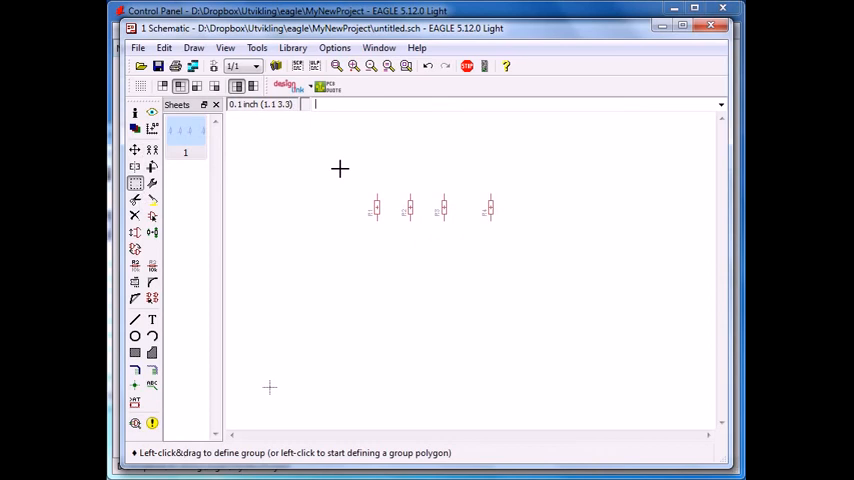
drag(340, 167, 527, 247)
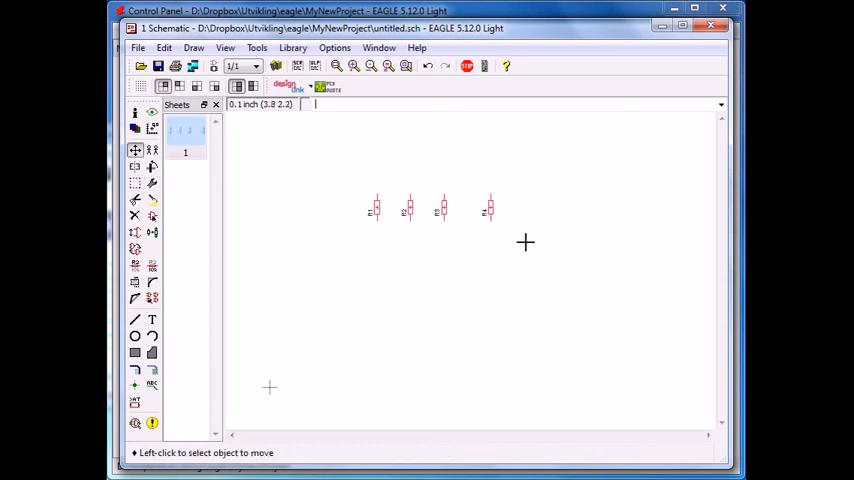
mouse_move(425, 337)
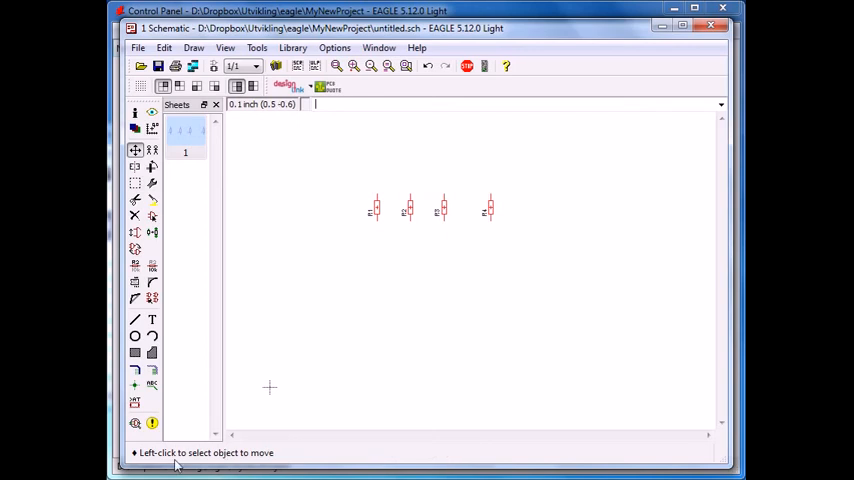
mouse_move(394, 344)
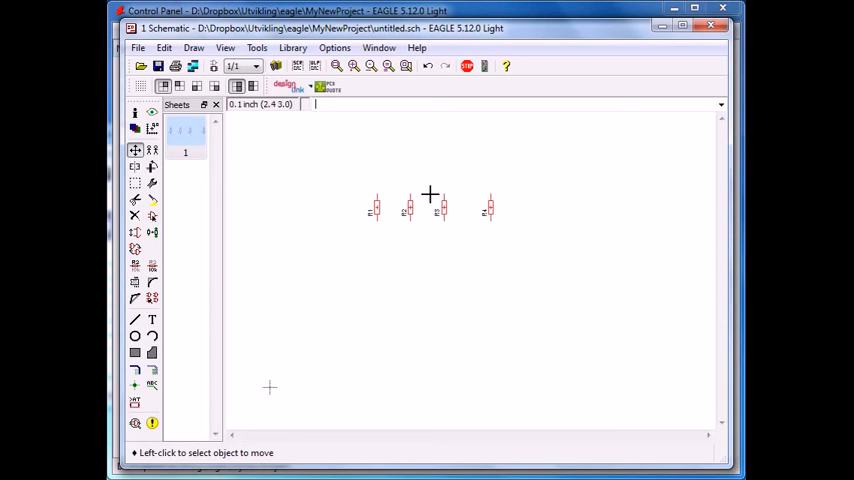
mouse_move(415, 208)
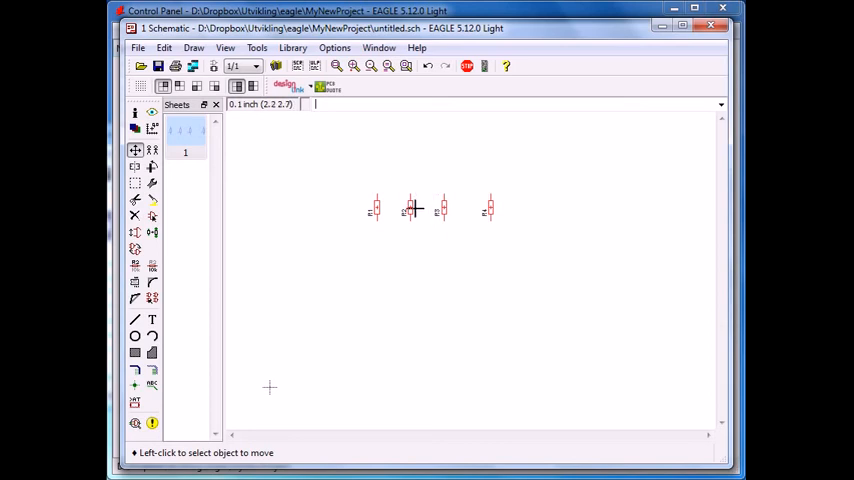
mouse_move(438, 208)
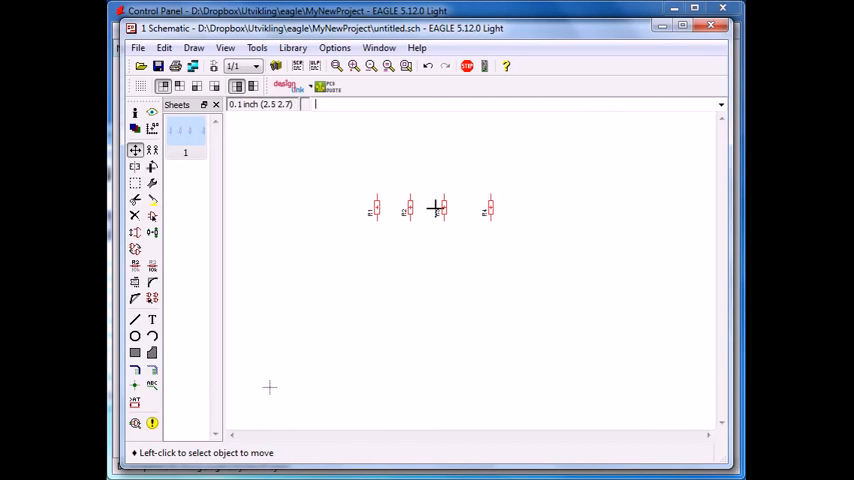
mouse_move(445, 209)
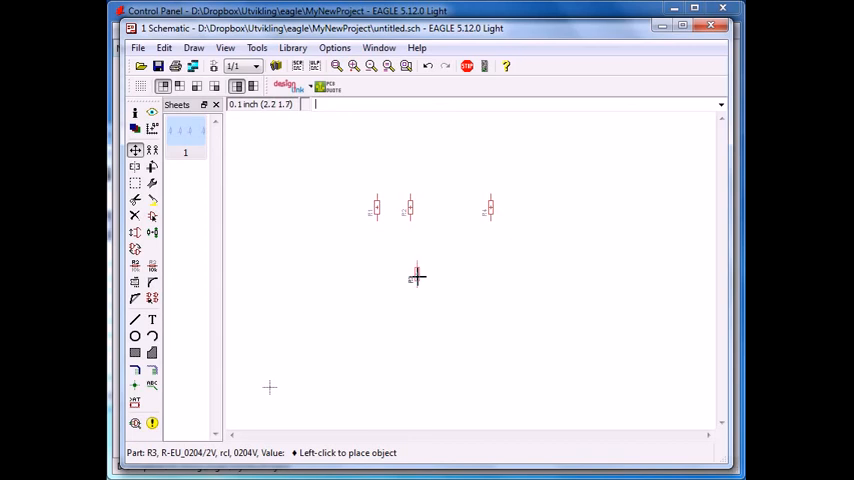
click(417, 277)
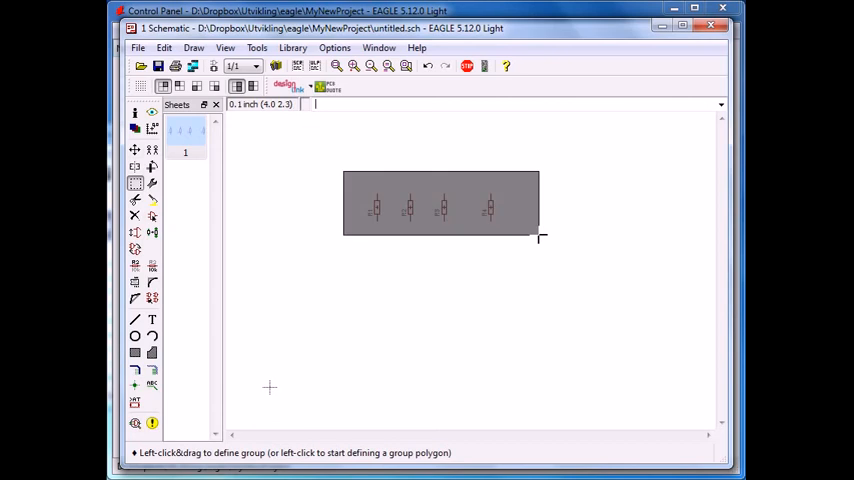
click(135, 150)
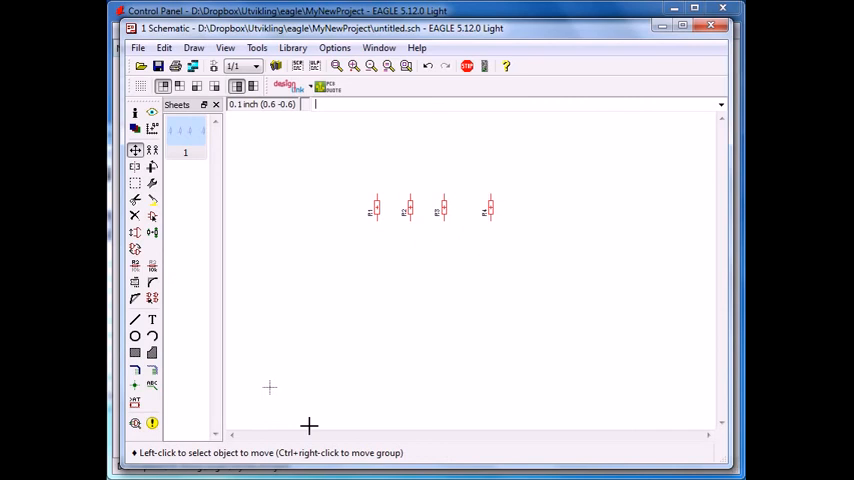
mouse_move(290, 449)
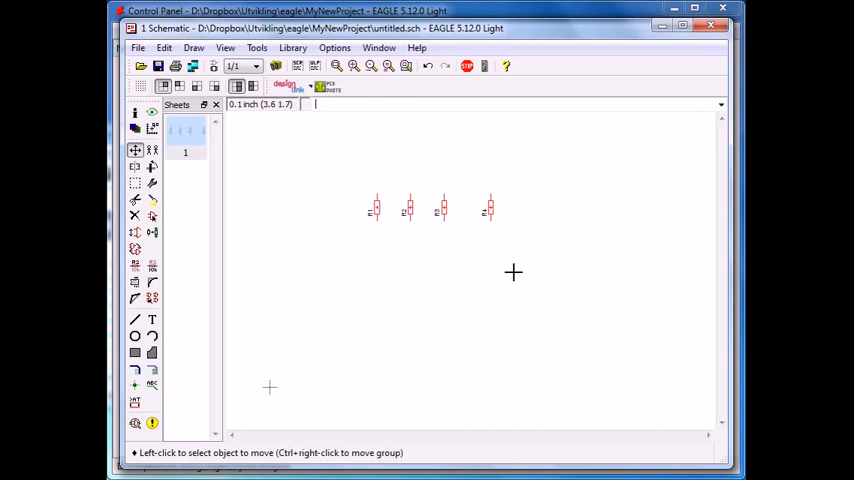
mouse_move(553, 207)
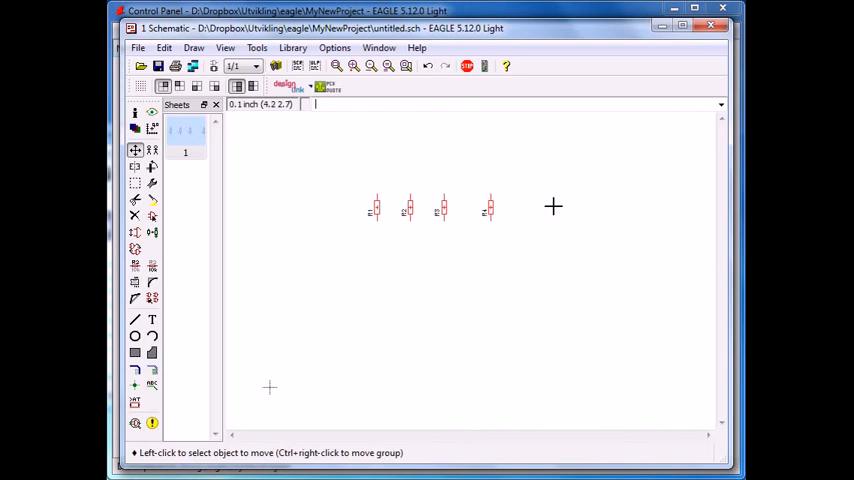
mouse_move(525, 197)
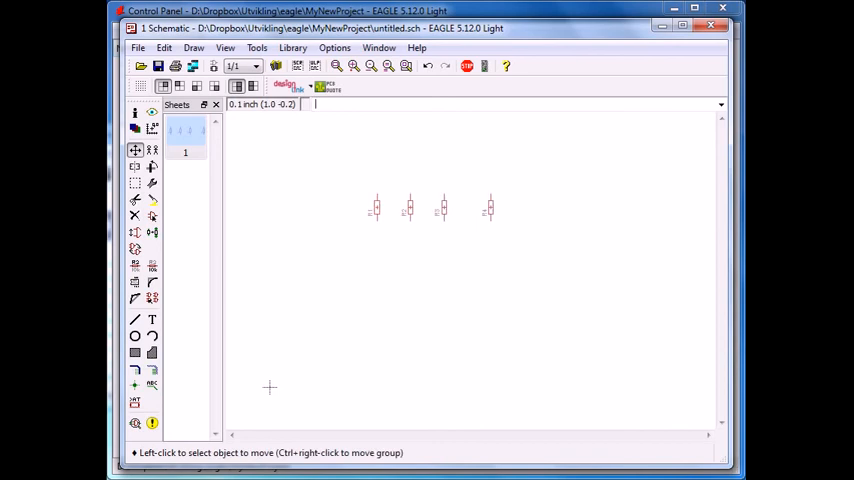
mouse_move(426, 155)
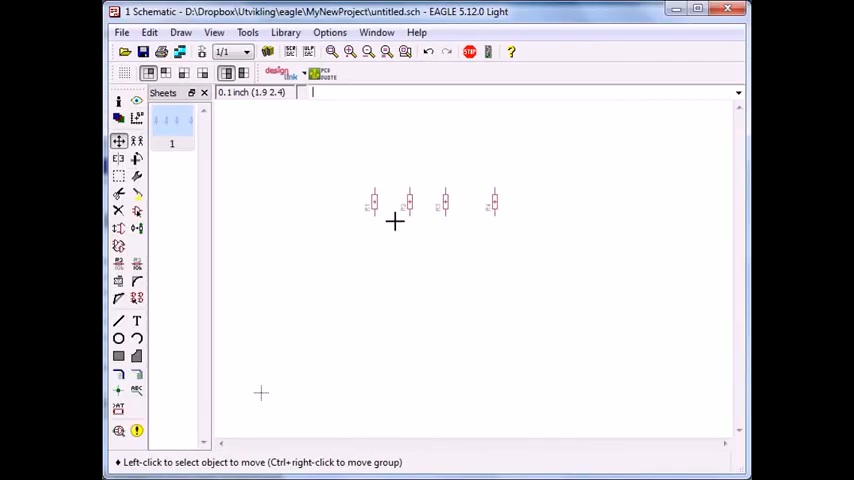
mouse_move(394, 221)
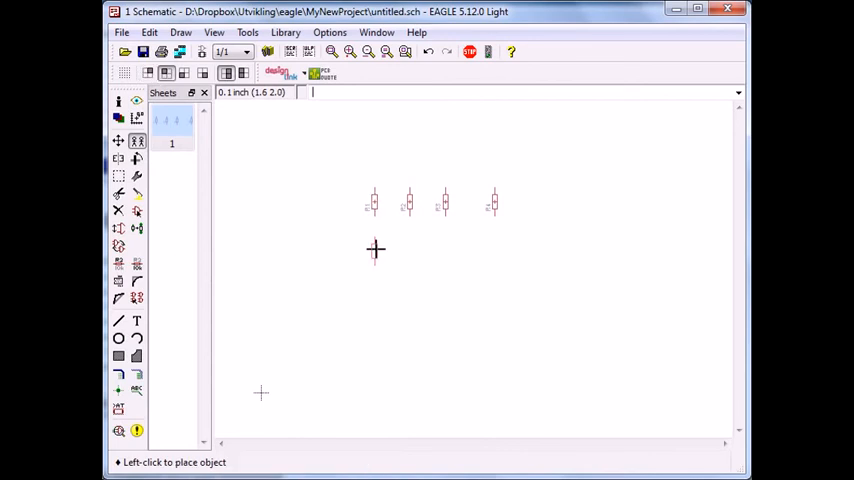
Place the copied resistor on the sheet below R1.
click(373, 250)
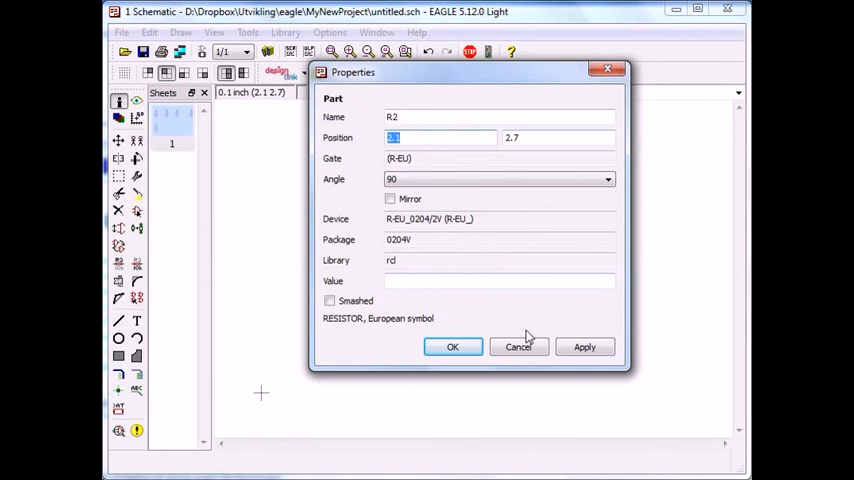
click(452, 347)
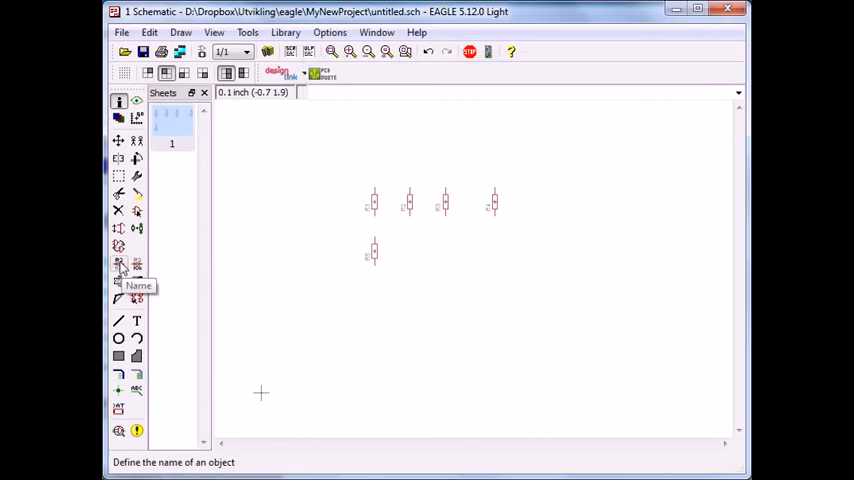
click(119, 265)
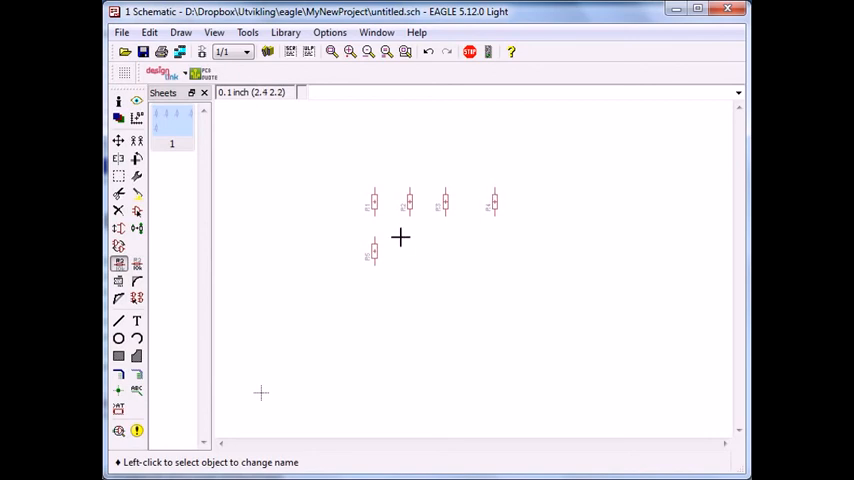
Rename the net under R2 to GND, confirming the N$2–GND connection.
click(118, 390)
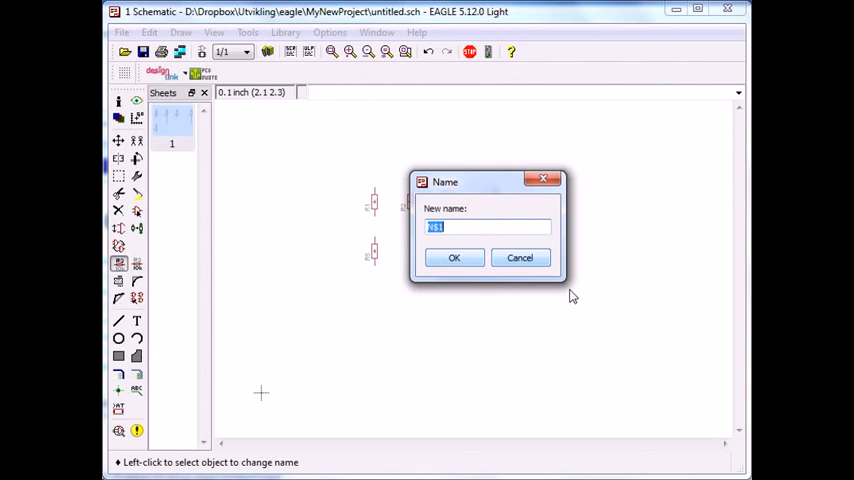
text(GND)
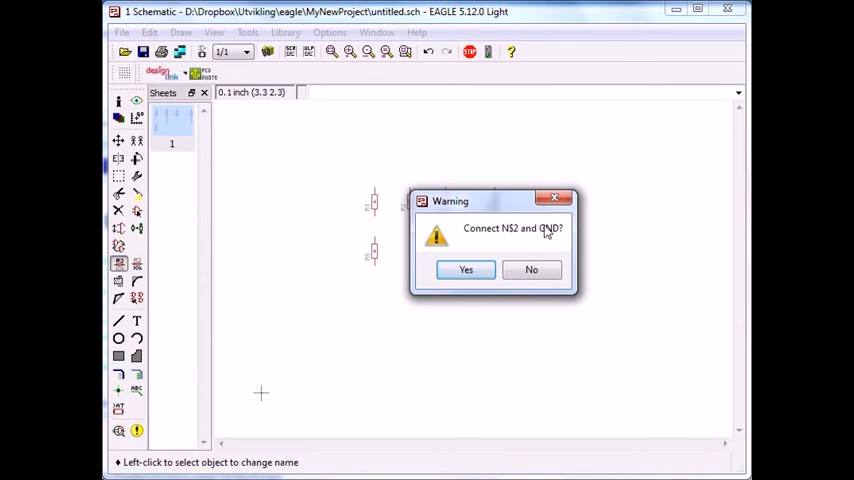
click(465, 269)
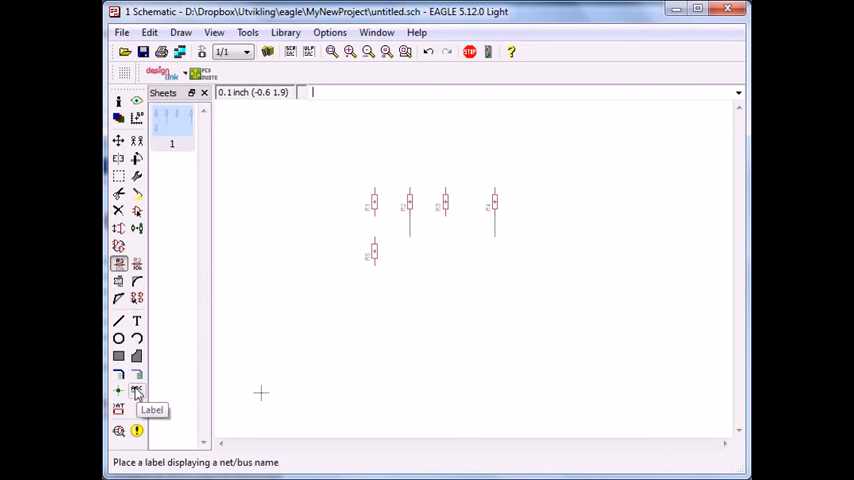
Place plain, non-cross-reference GND labels on the nets under R2 and R4.
click(137, 390)
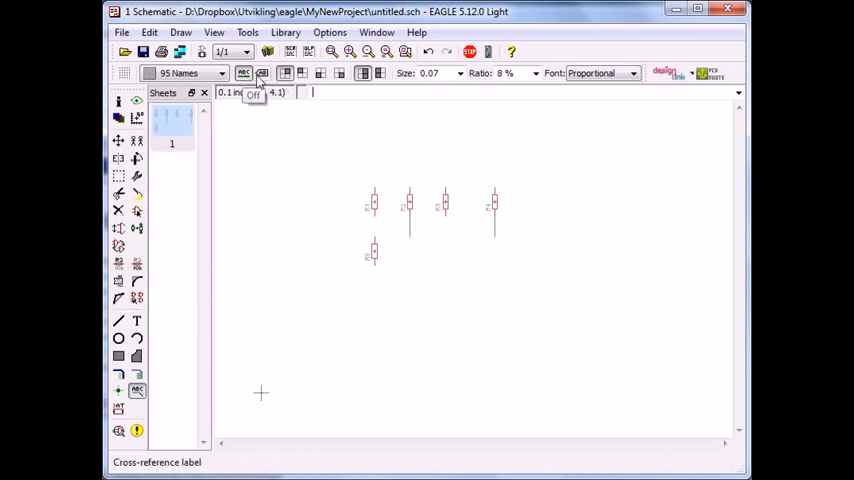
click(262, 72)
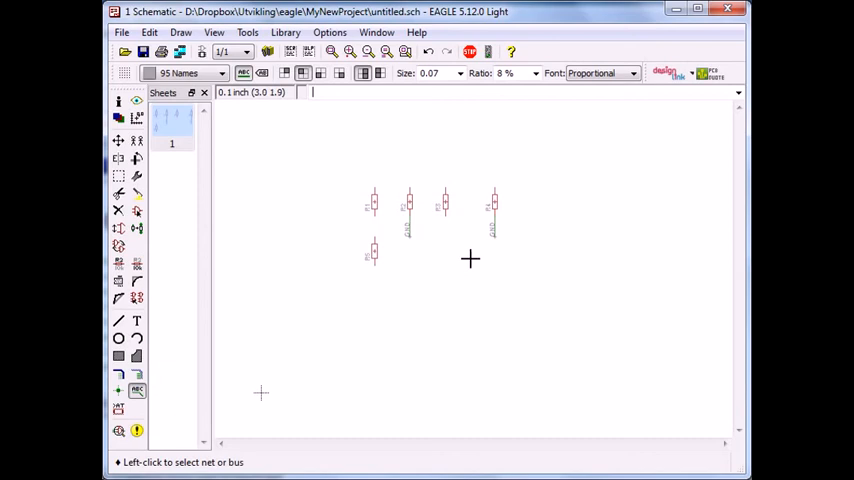
click(137, 263)
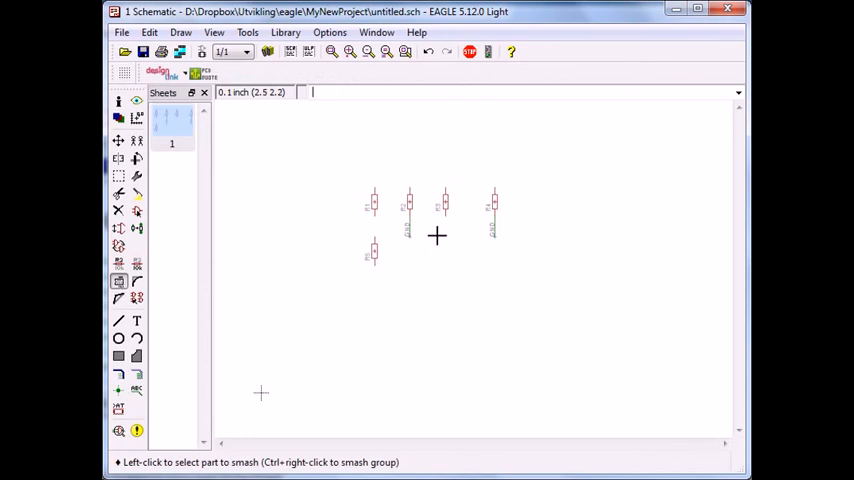
mouse_move(424, 197)
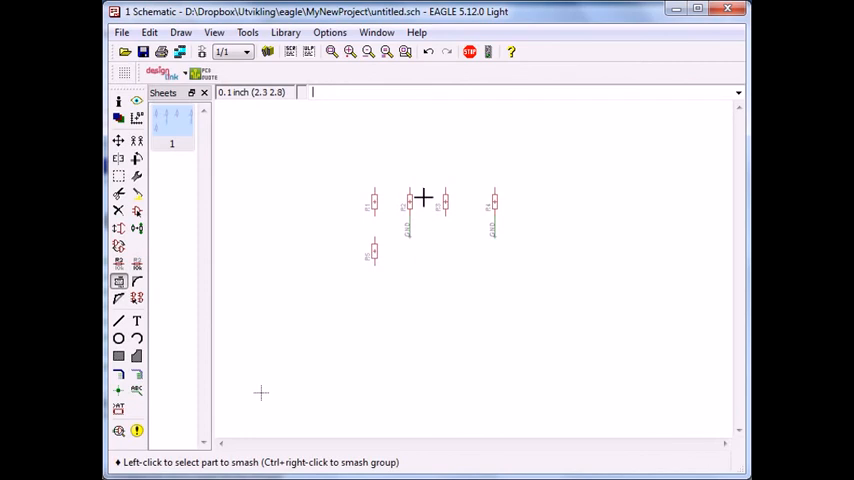
mouse_move(445, 203)
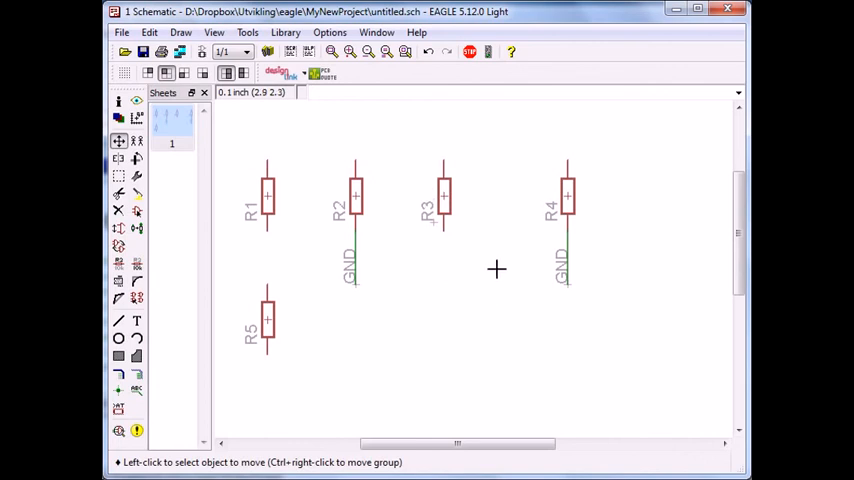
mouse_move(223, 358)
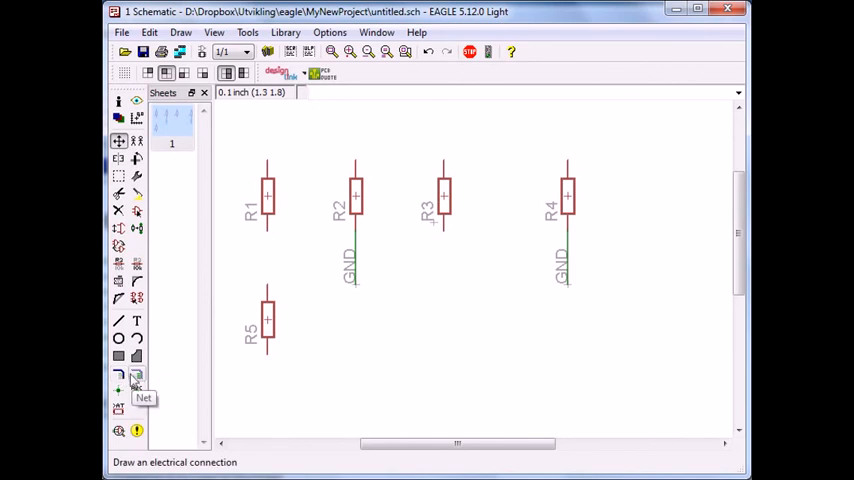
Draw a net wire from R3's lower pin down and across to R5's lower pin.
click(137, 377)
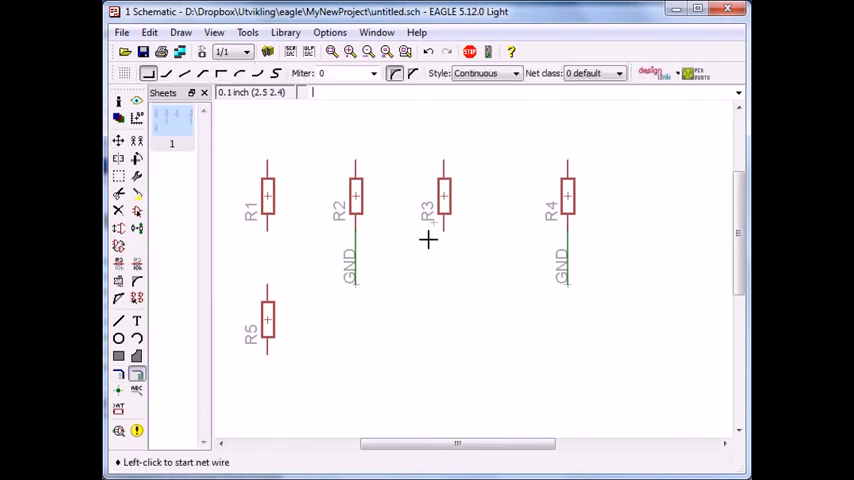
click(428, 240)
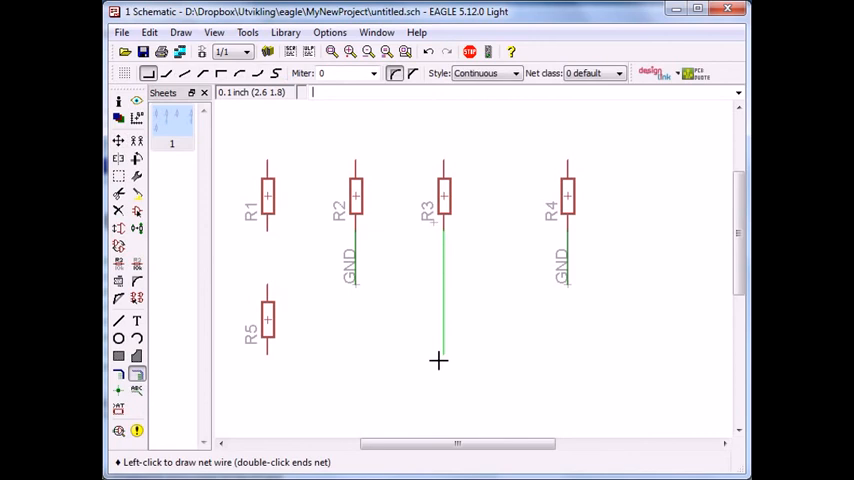
click(265, 388)
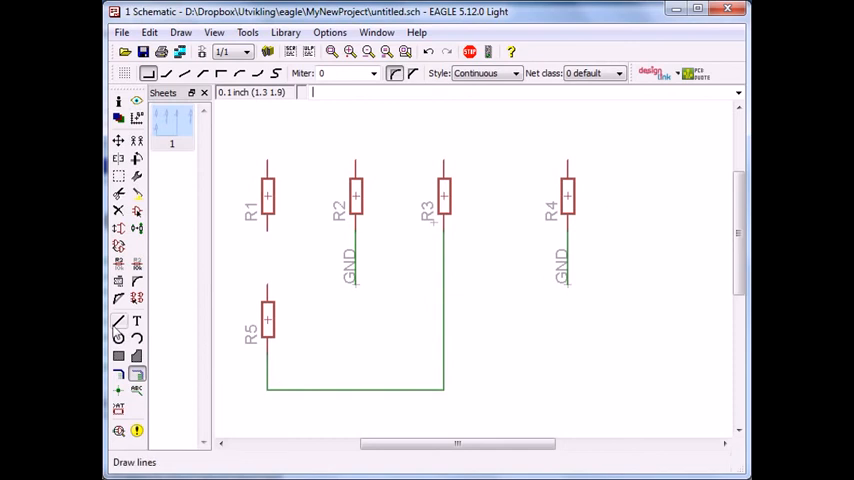
click(118, 320)
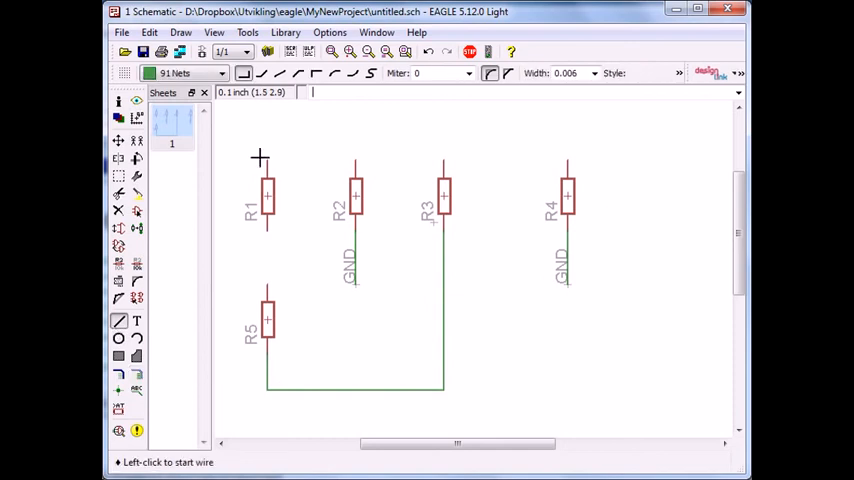